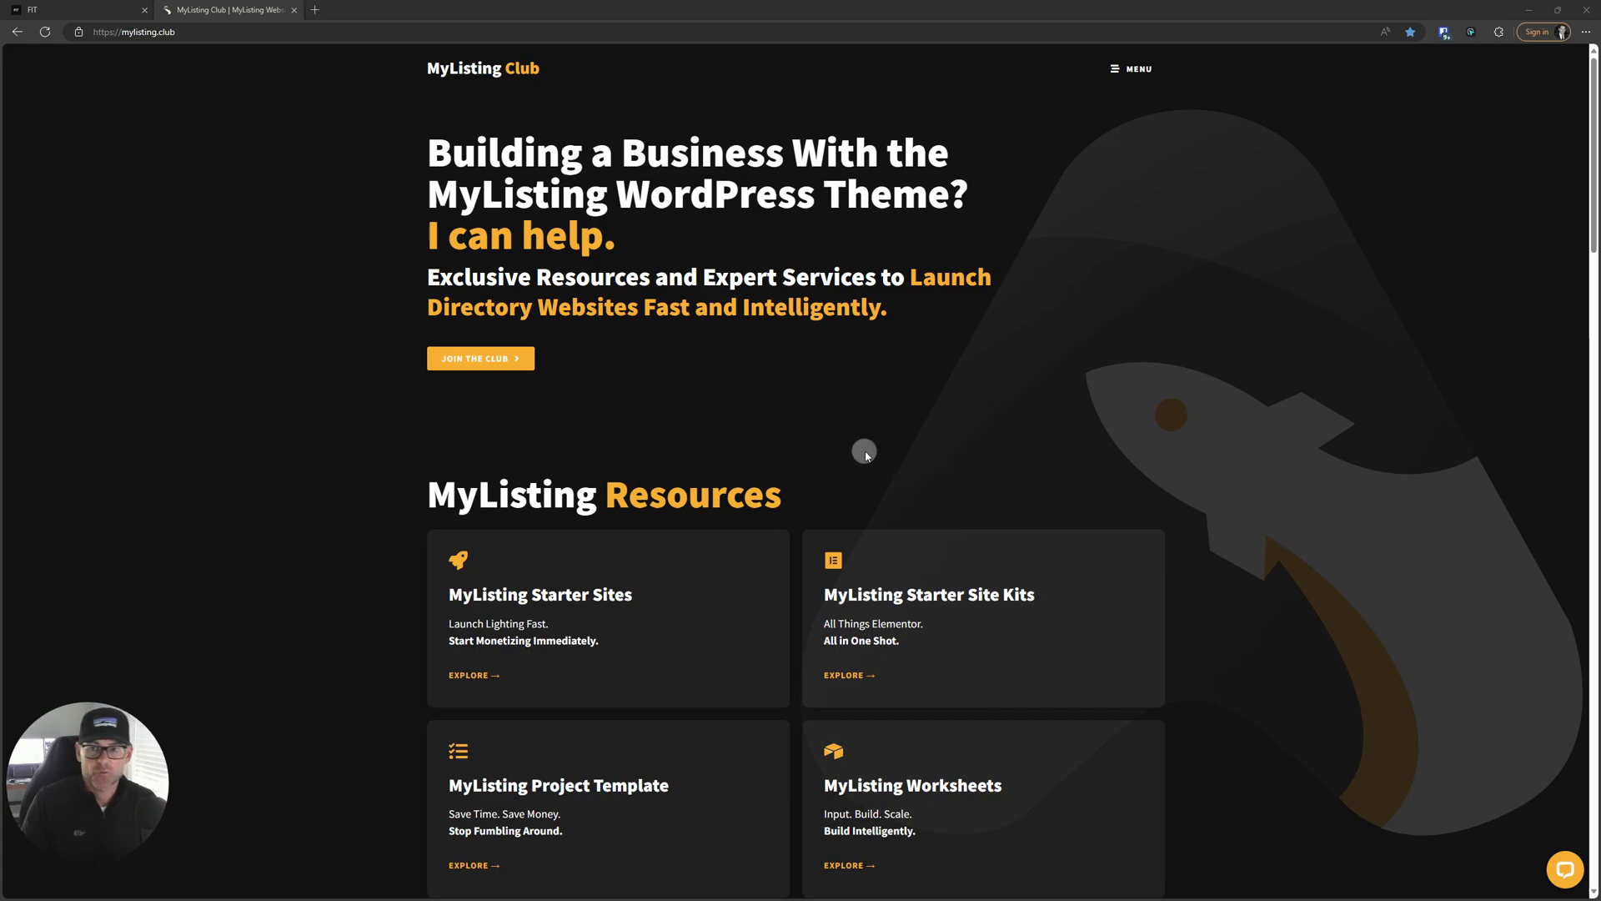
{"action": "mouse_move", "coordinate": [868, 452]}
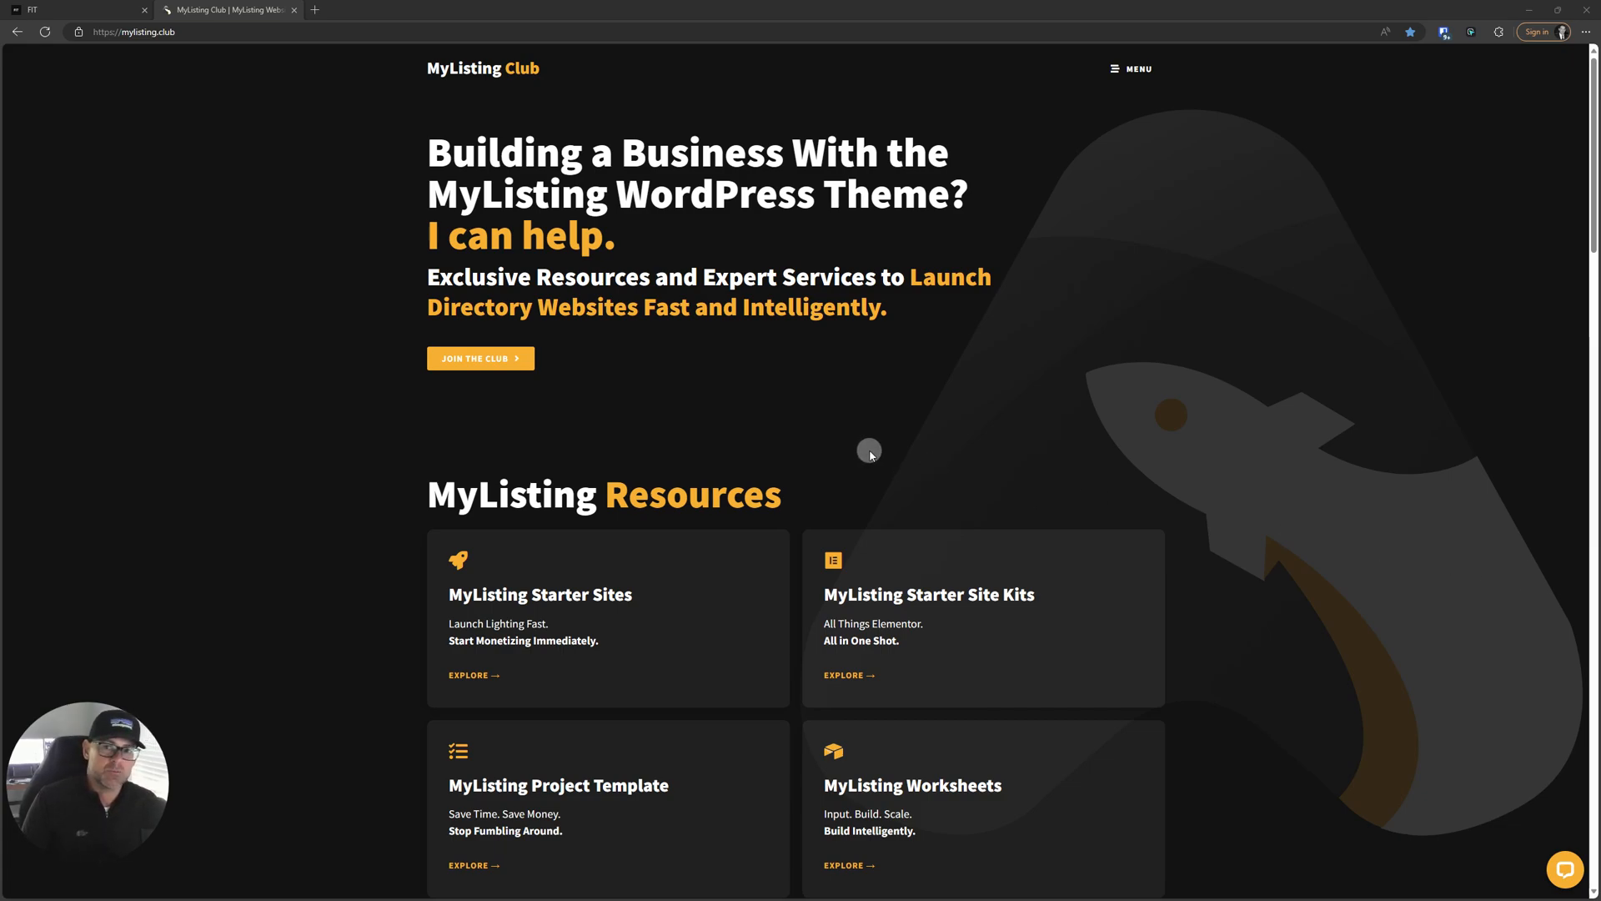
{"action": "mouse_move", "coordinate": [255, 151]}
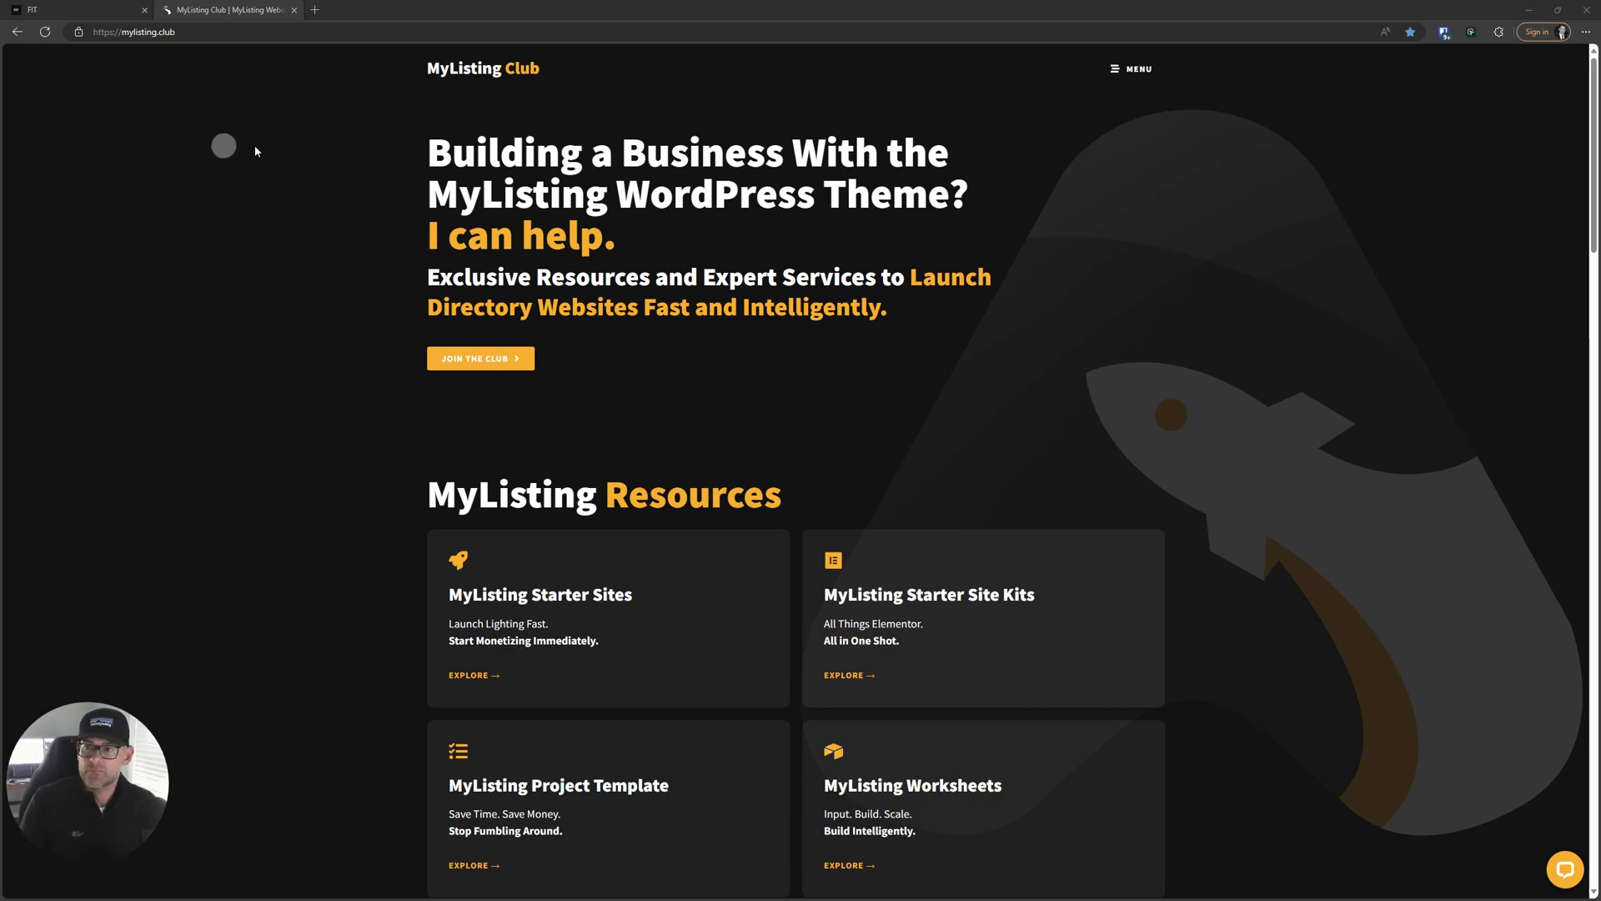
Open the MyListing Export/Import card from the MyListing Services list
{"action": "scroll", "scroll_direction": "down", "scroll_amount": 3}
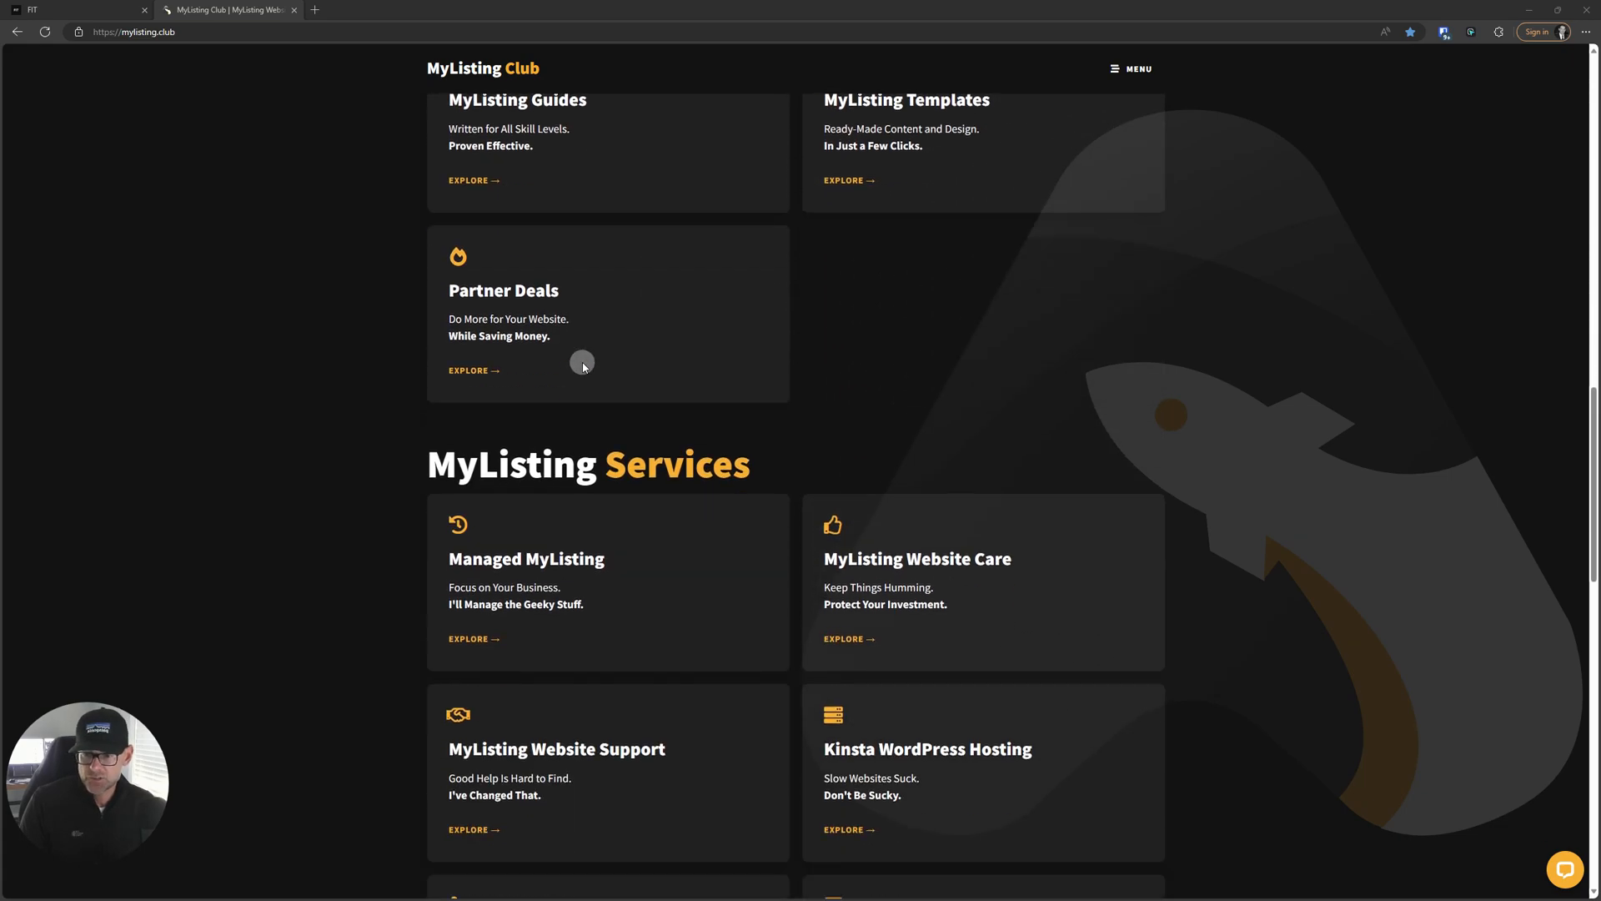
{"action": "scroll", "scroll_direction": "down", "scroll_amount": 3}
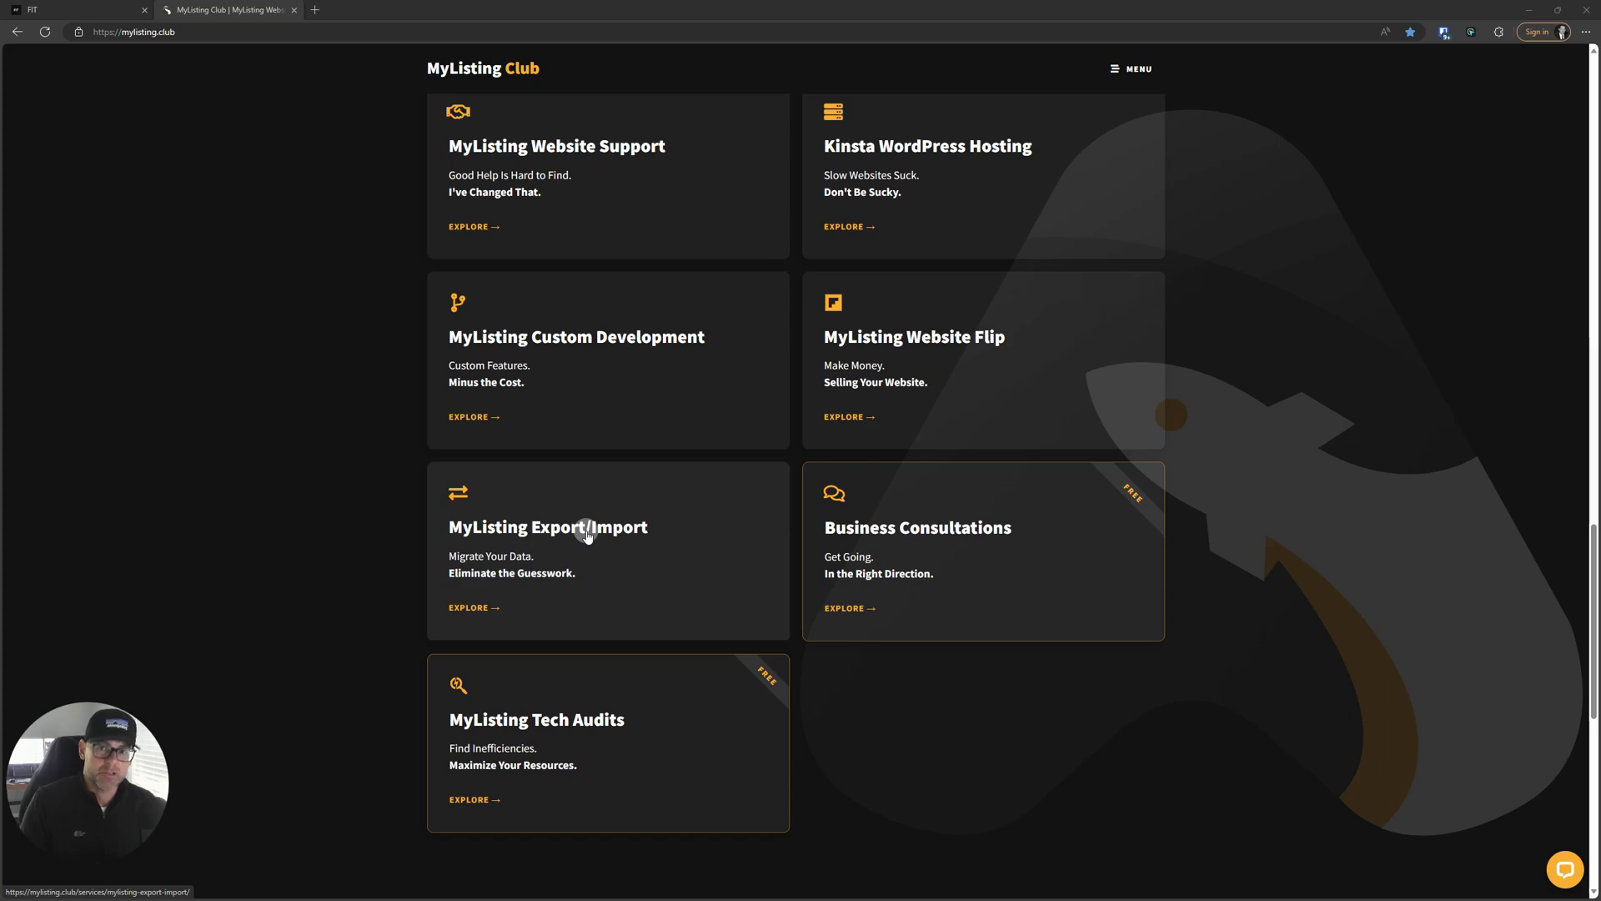
{"action": "left_click", "coordinate": [549, 525]}
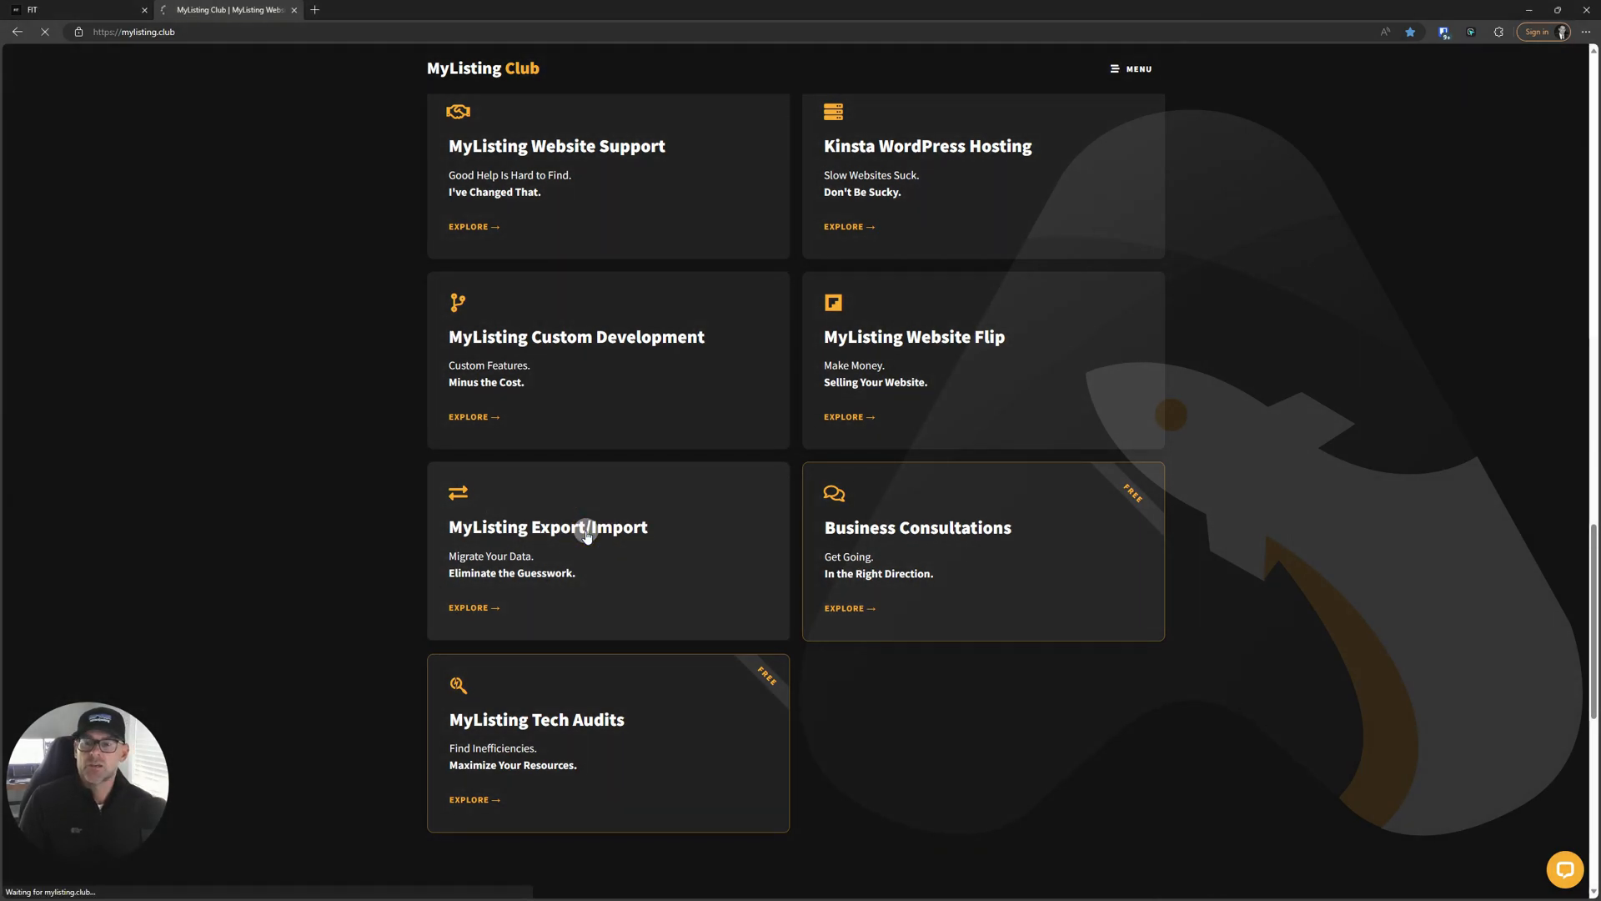
Load the Export/Import service page with its intro and three-step How It Works outline
{"action": "left_click", "coordinate": [549, 527]}
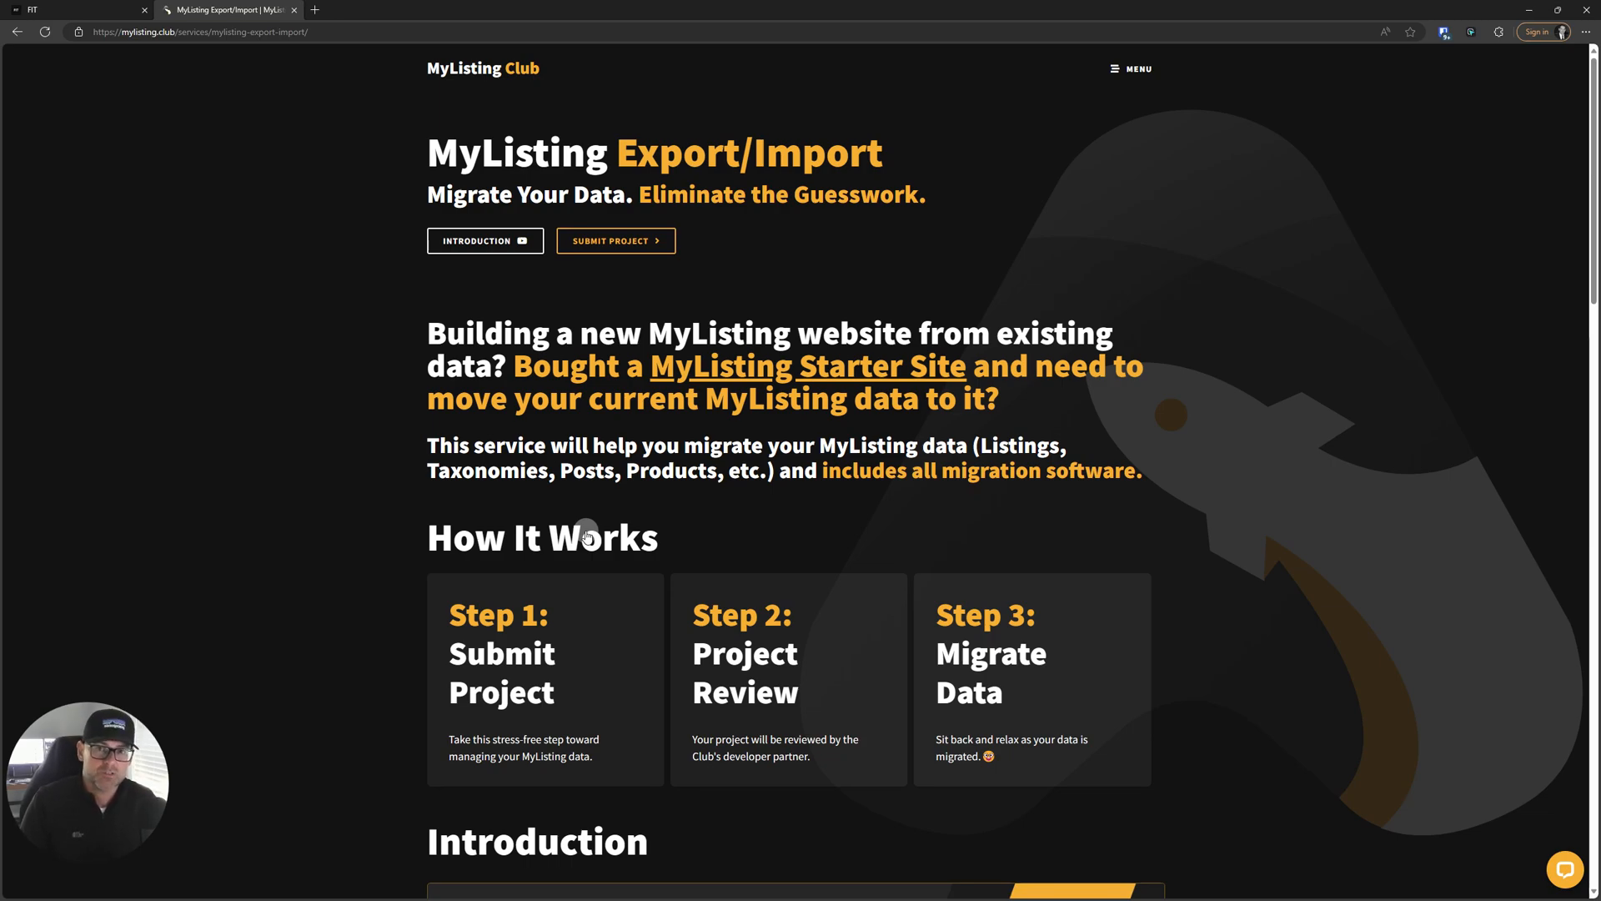
{"action": "mouse_move", "coordinate": [5, 617]}
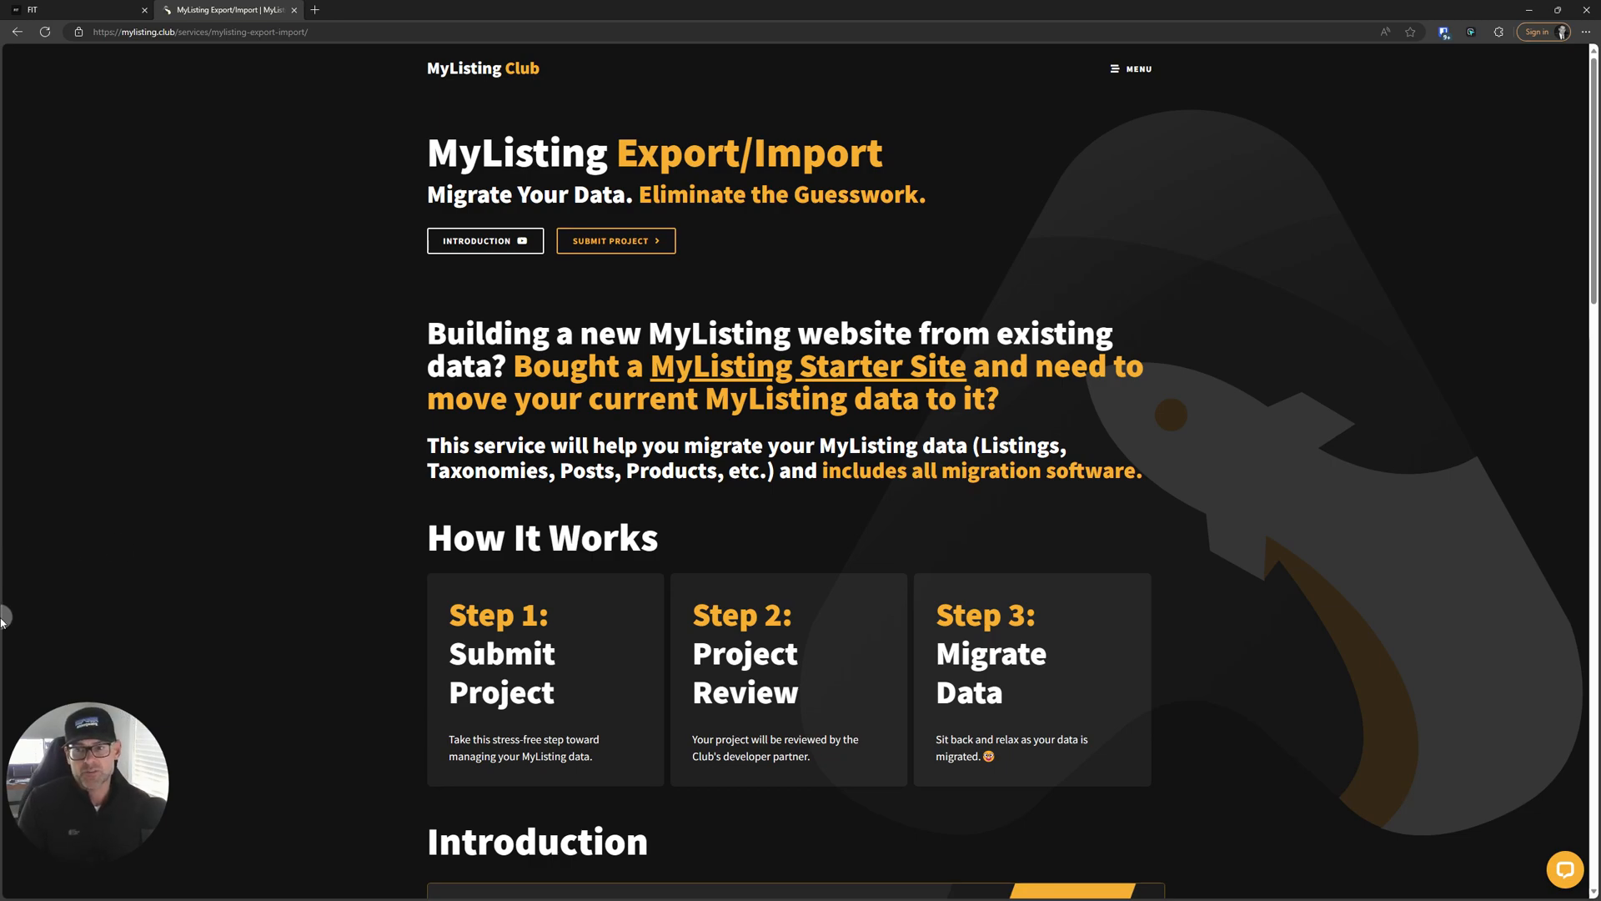
{"action": "mouse_move", "coordinate": [615, 245]}
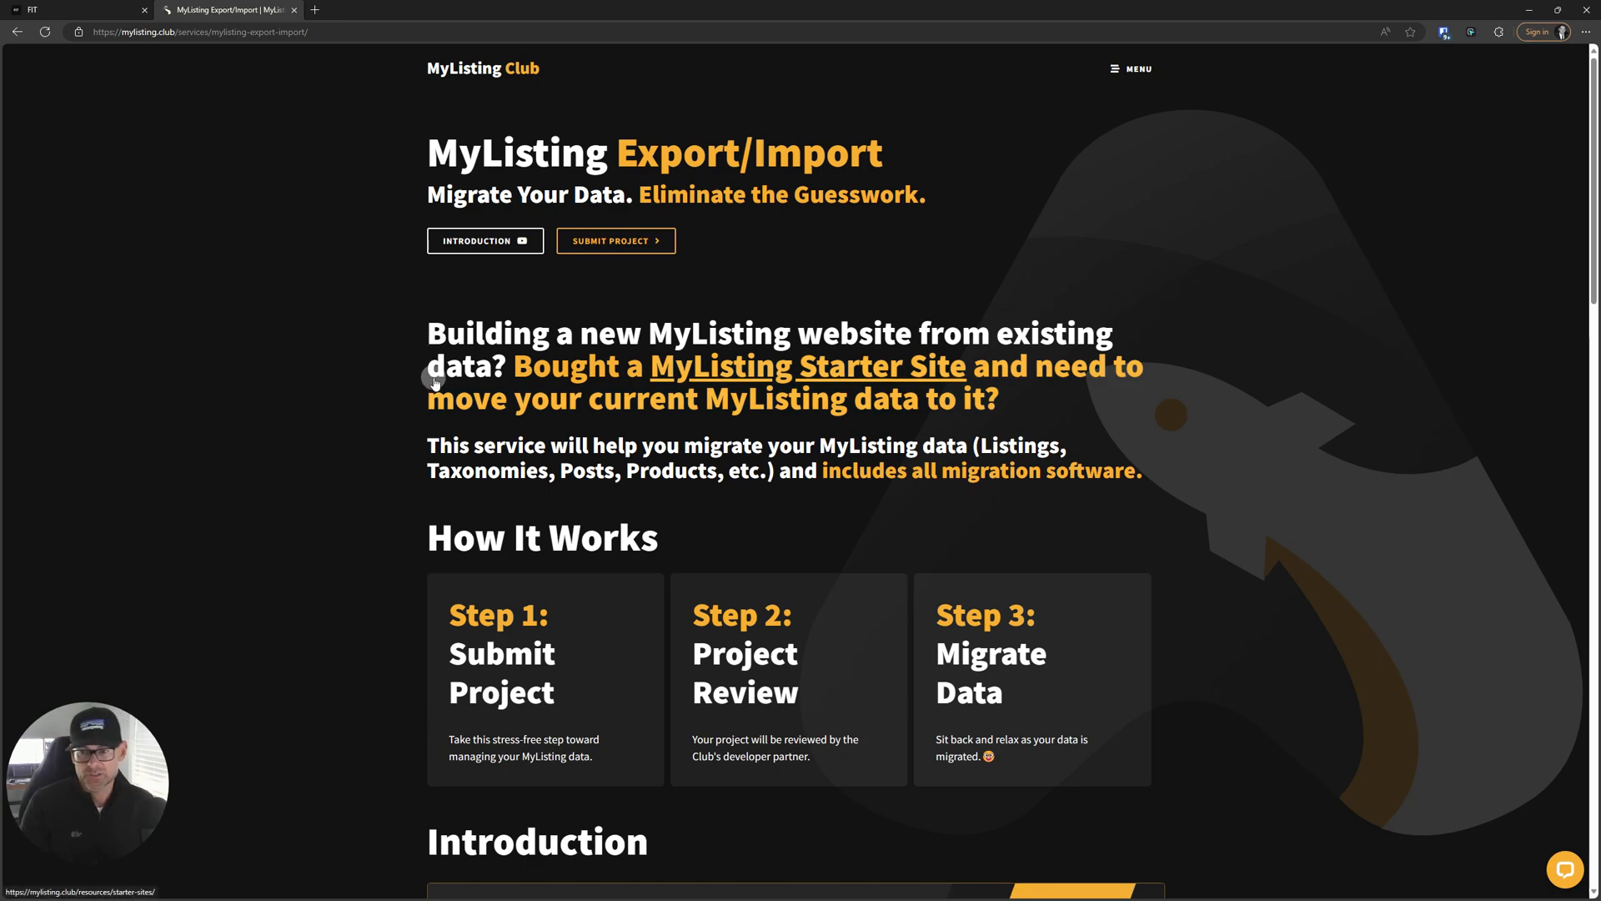
{"action": "mouse_move", "coordinate": [360, 357]}
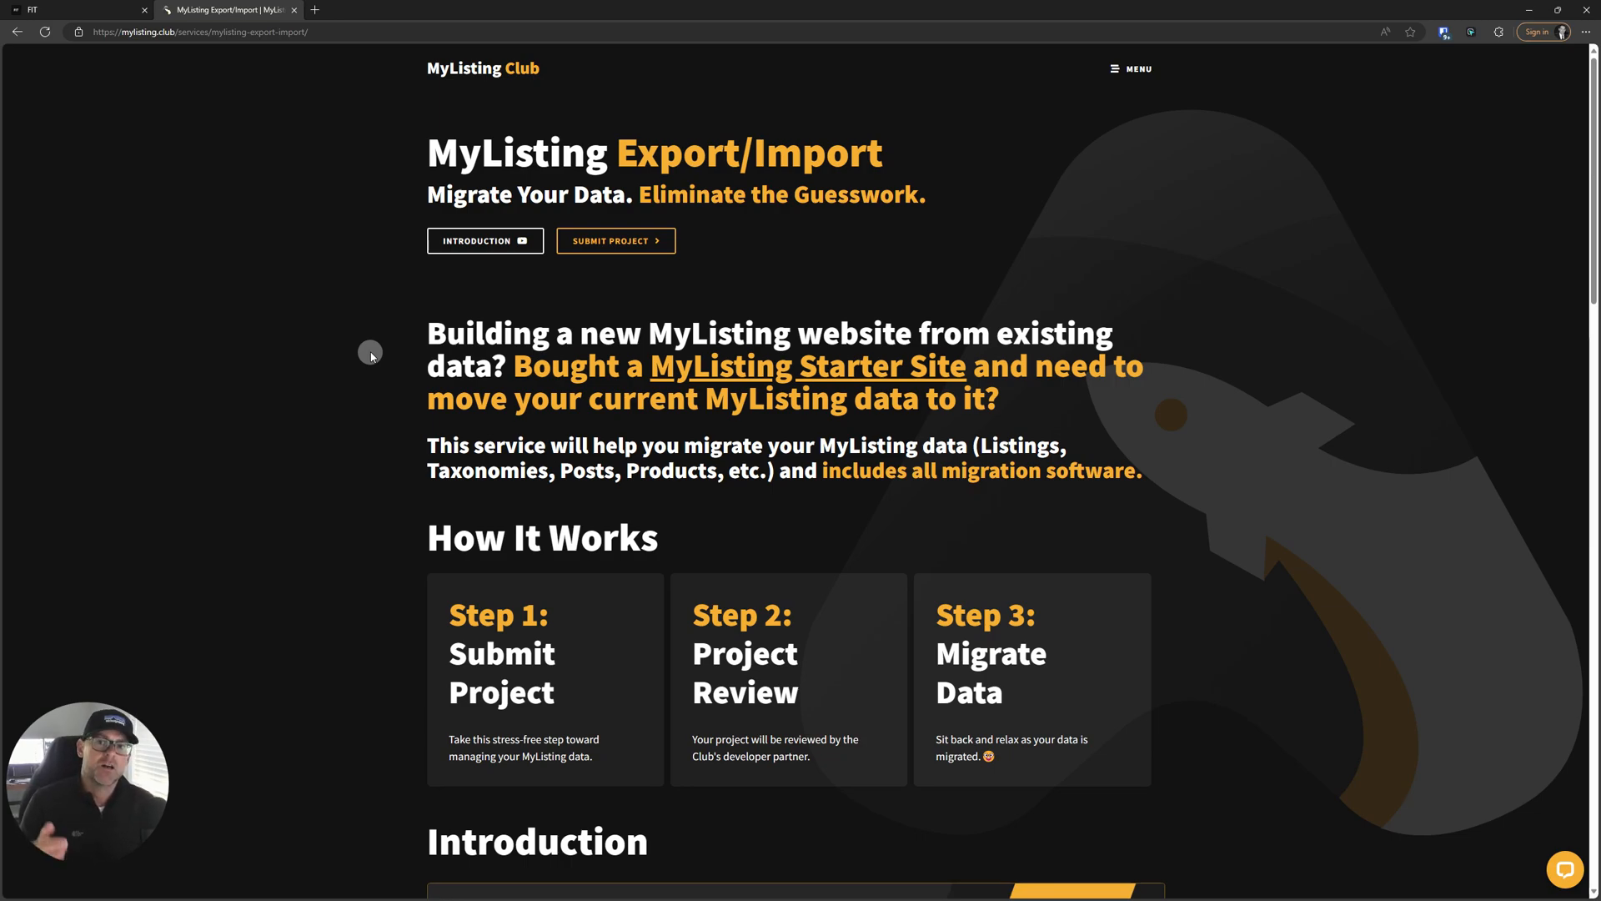
{"action": "mouse_move", "coordinate": [560, 329]}
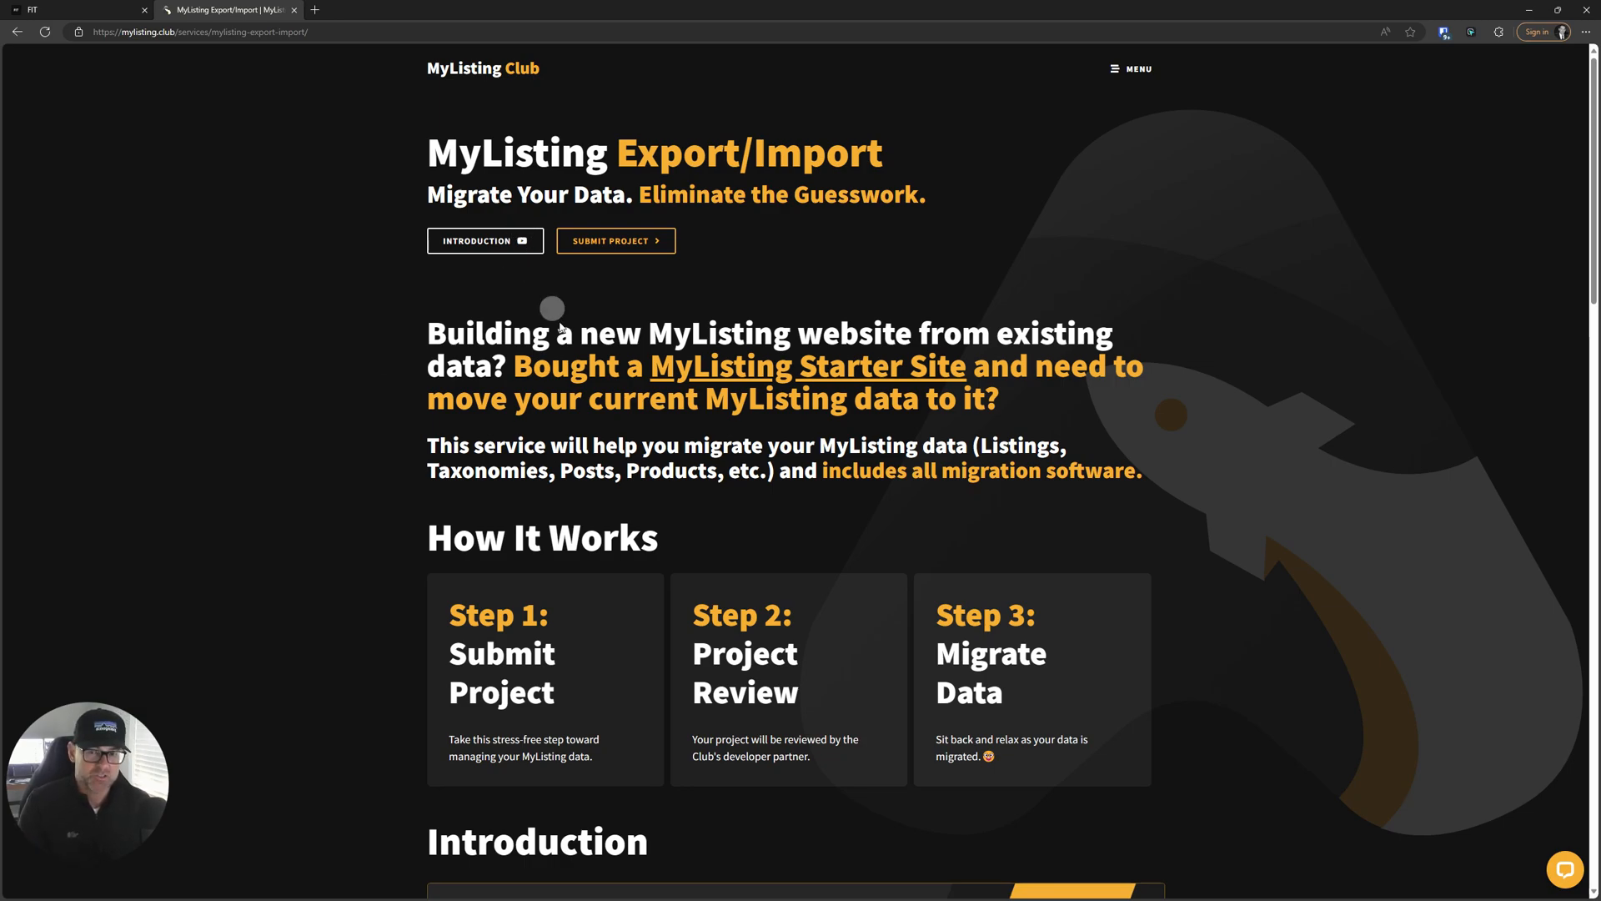
{"action": "mouse_move", "coordinate": [389, 337]}
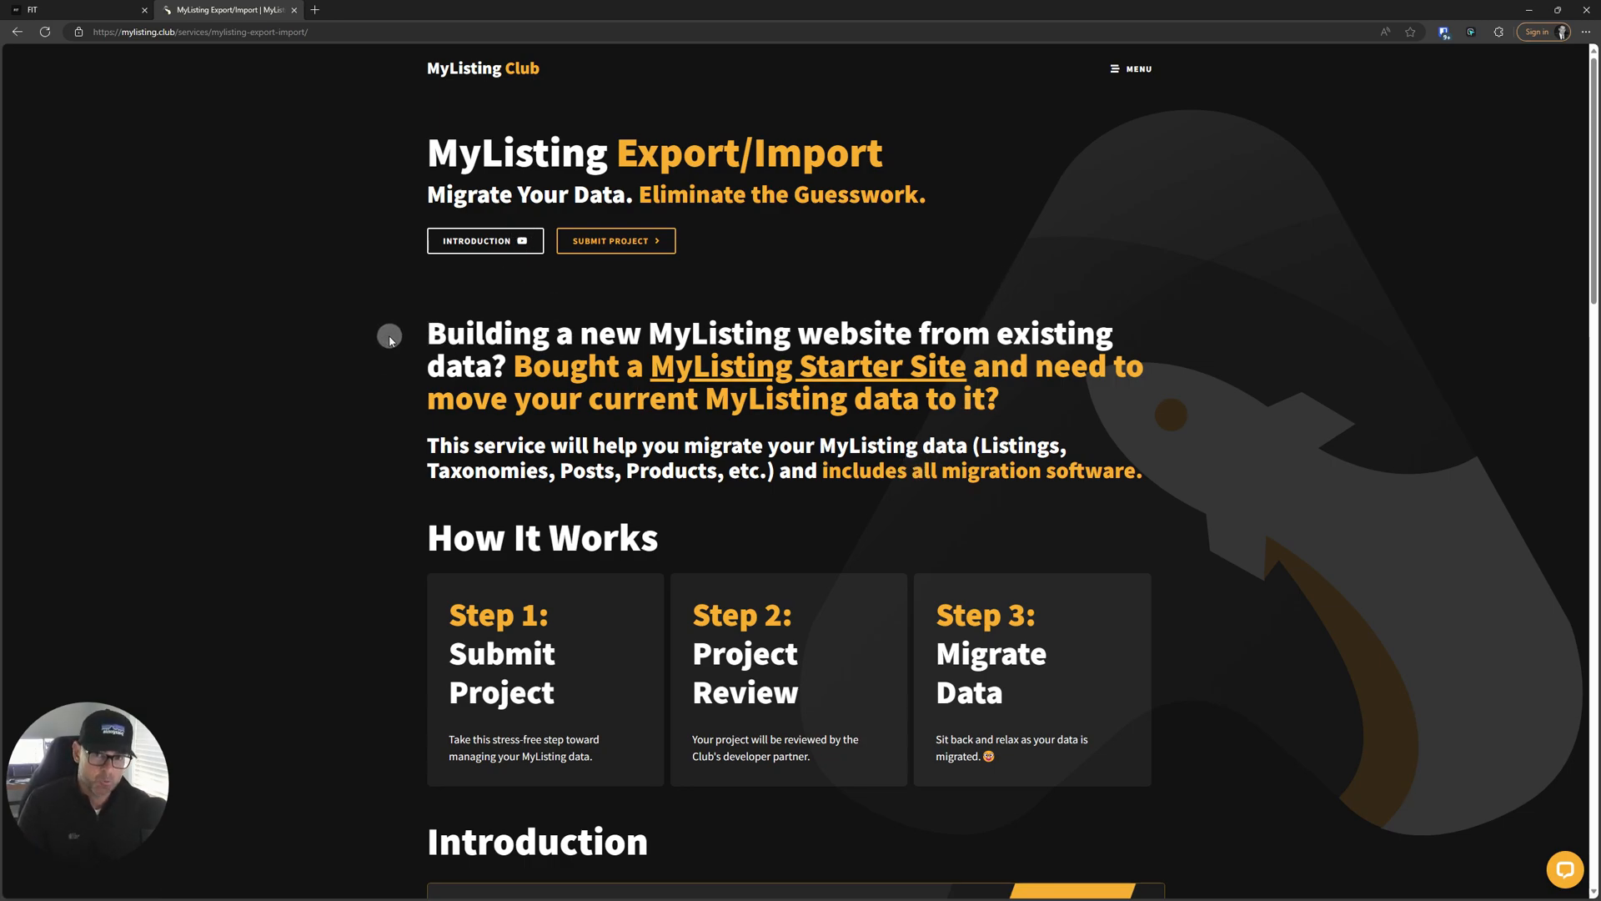
Scroll past the Submit Project, Project Review and Migrate Data steps to the Introduction video
{"action": "scroll", "scroll_direction": "down", "scroll_amount": 3}
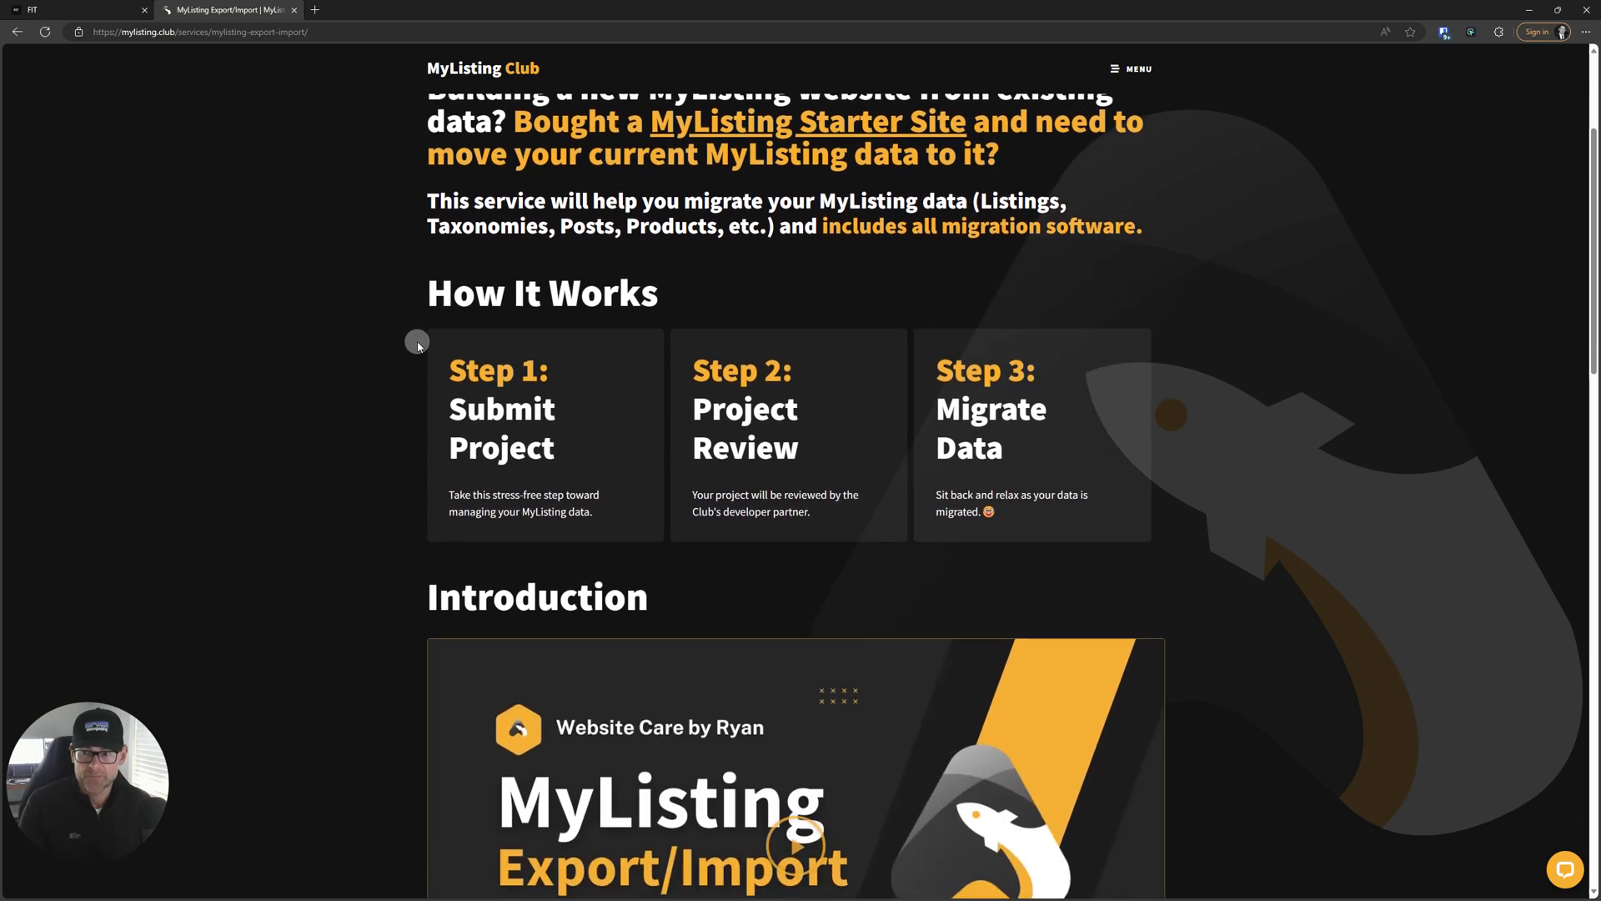
{"action": "scroll", "scroll_direction": "down", "scroll_amount": 3}
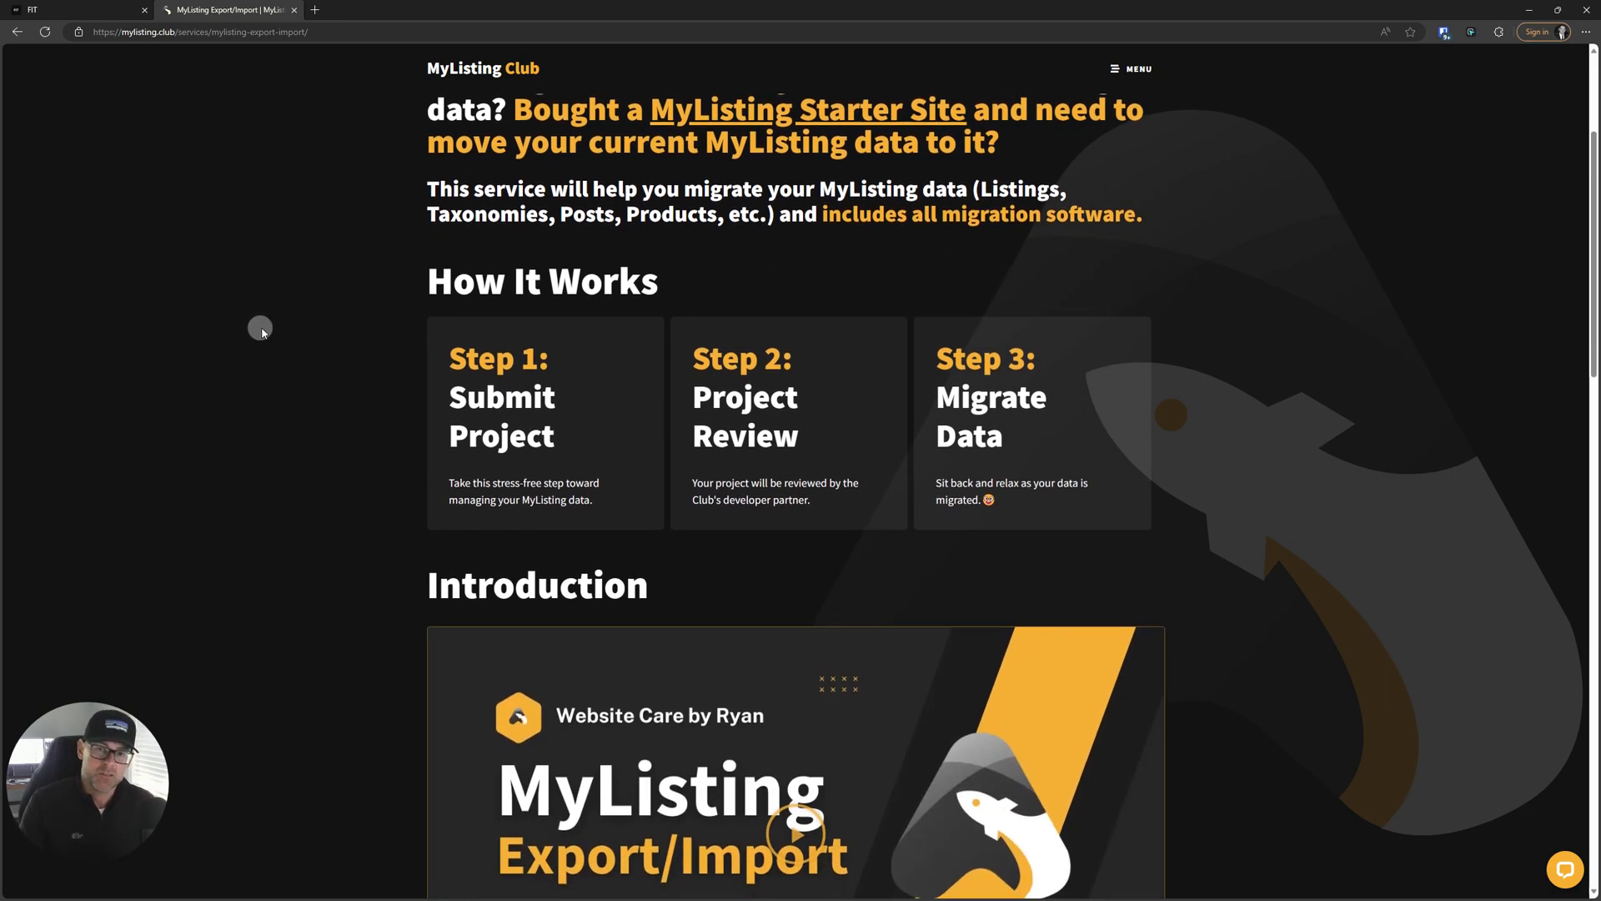
{"action": "mouse_move", "coordinate": [457, 375]}
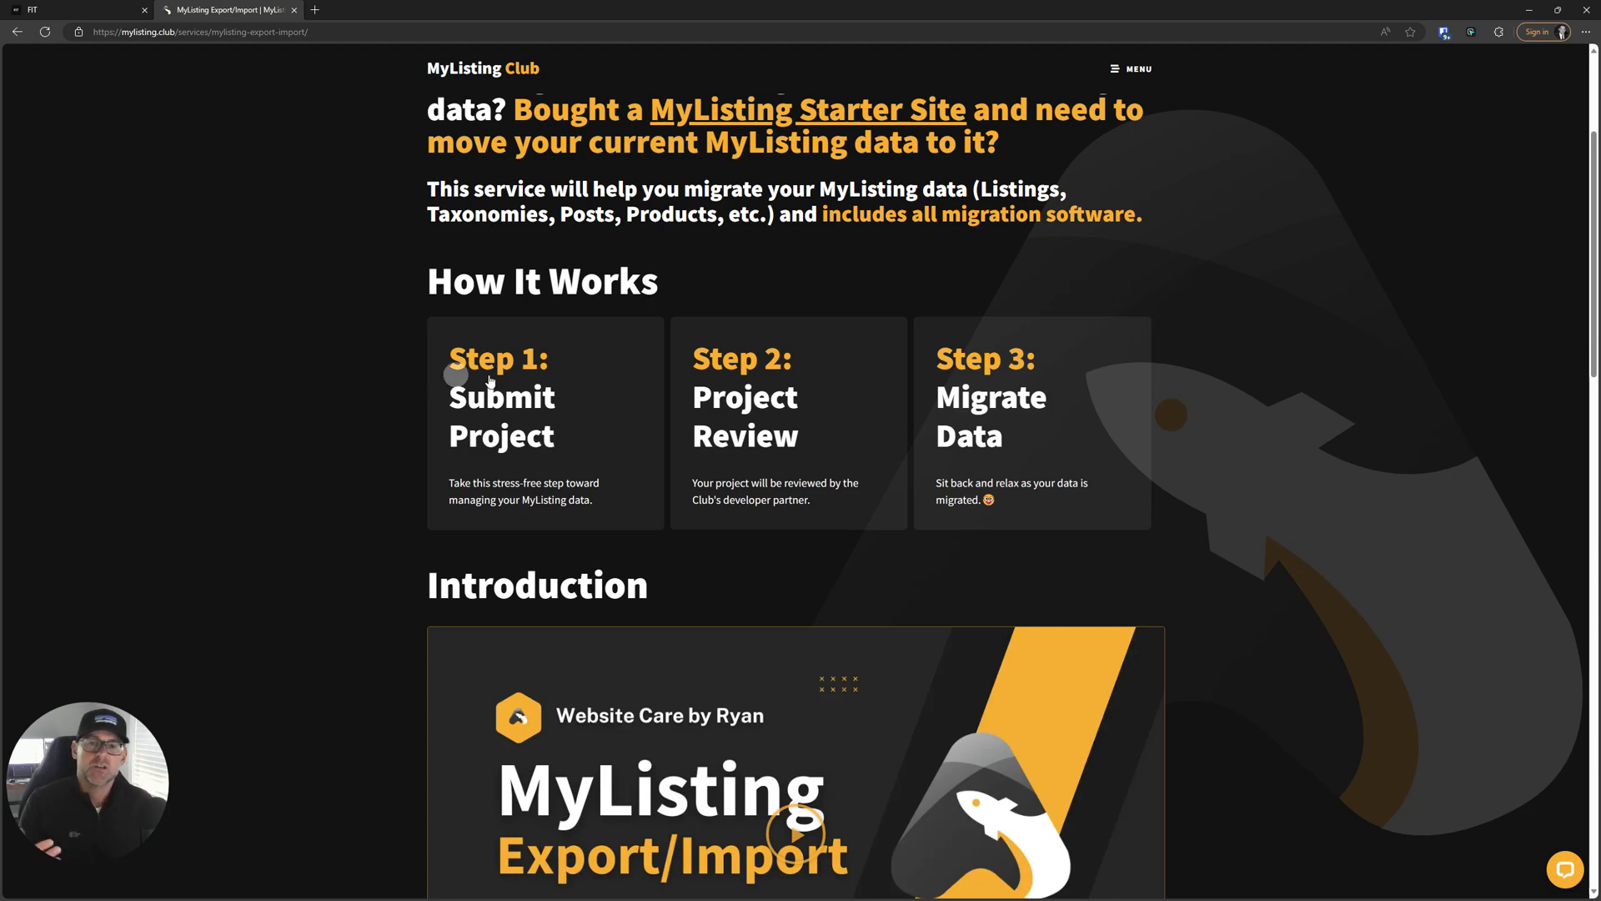
{"action": "mouse_move", "coordinate": [640, 442]}
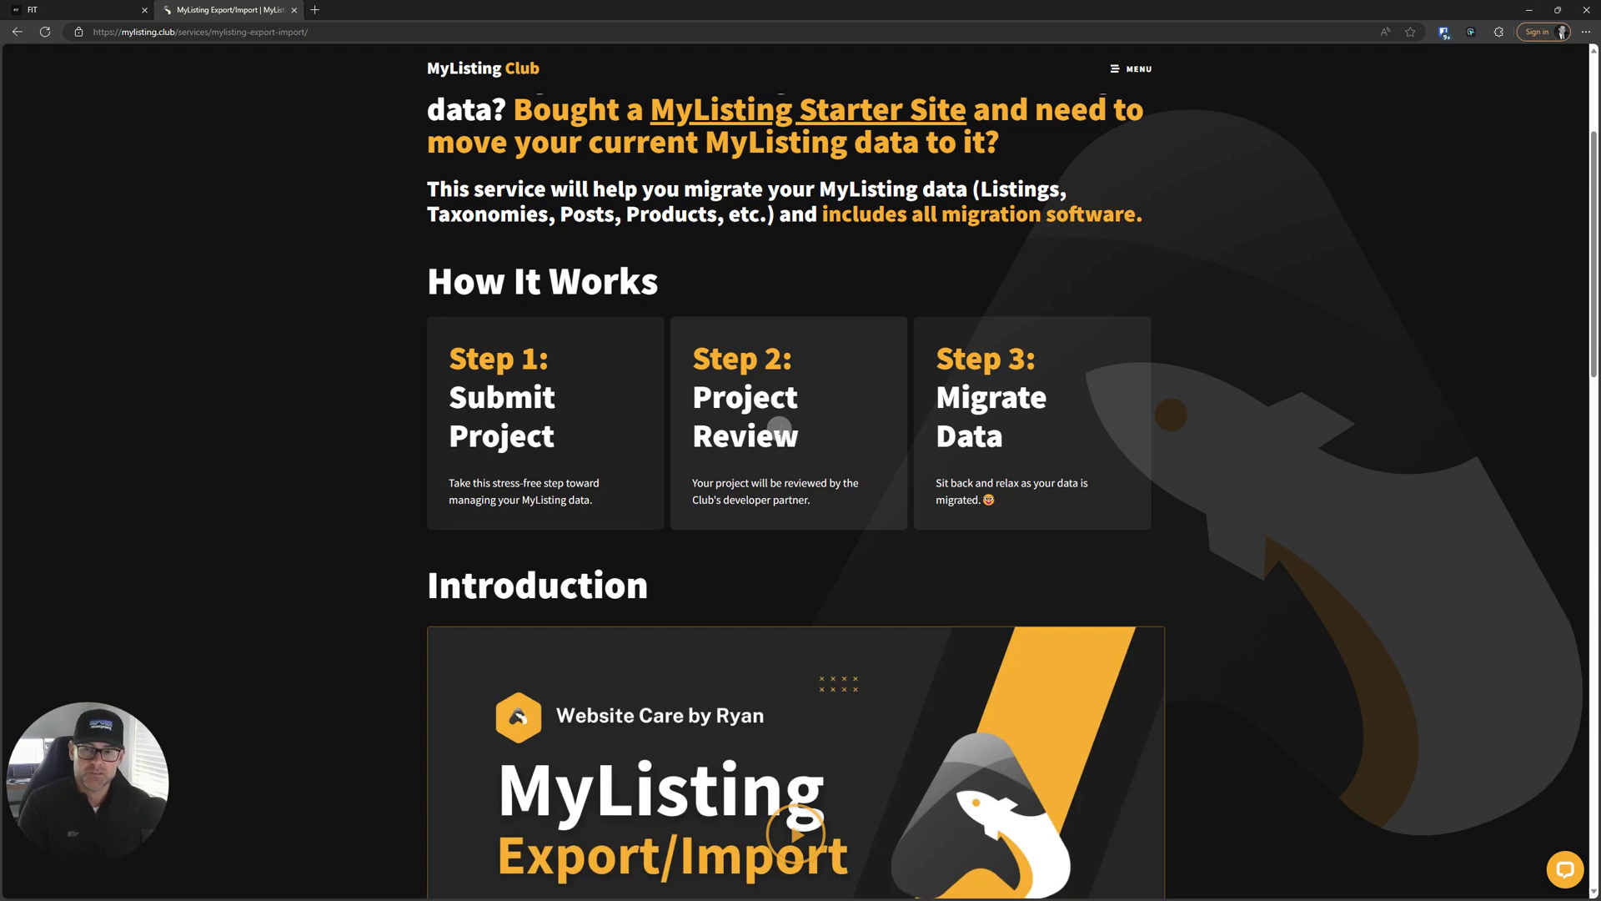
{"action": "mouse_move", "coordinate": [844, 455]}
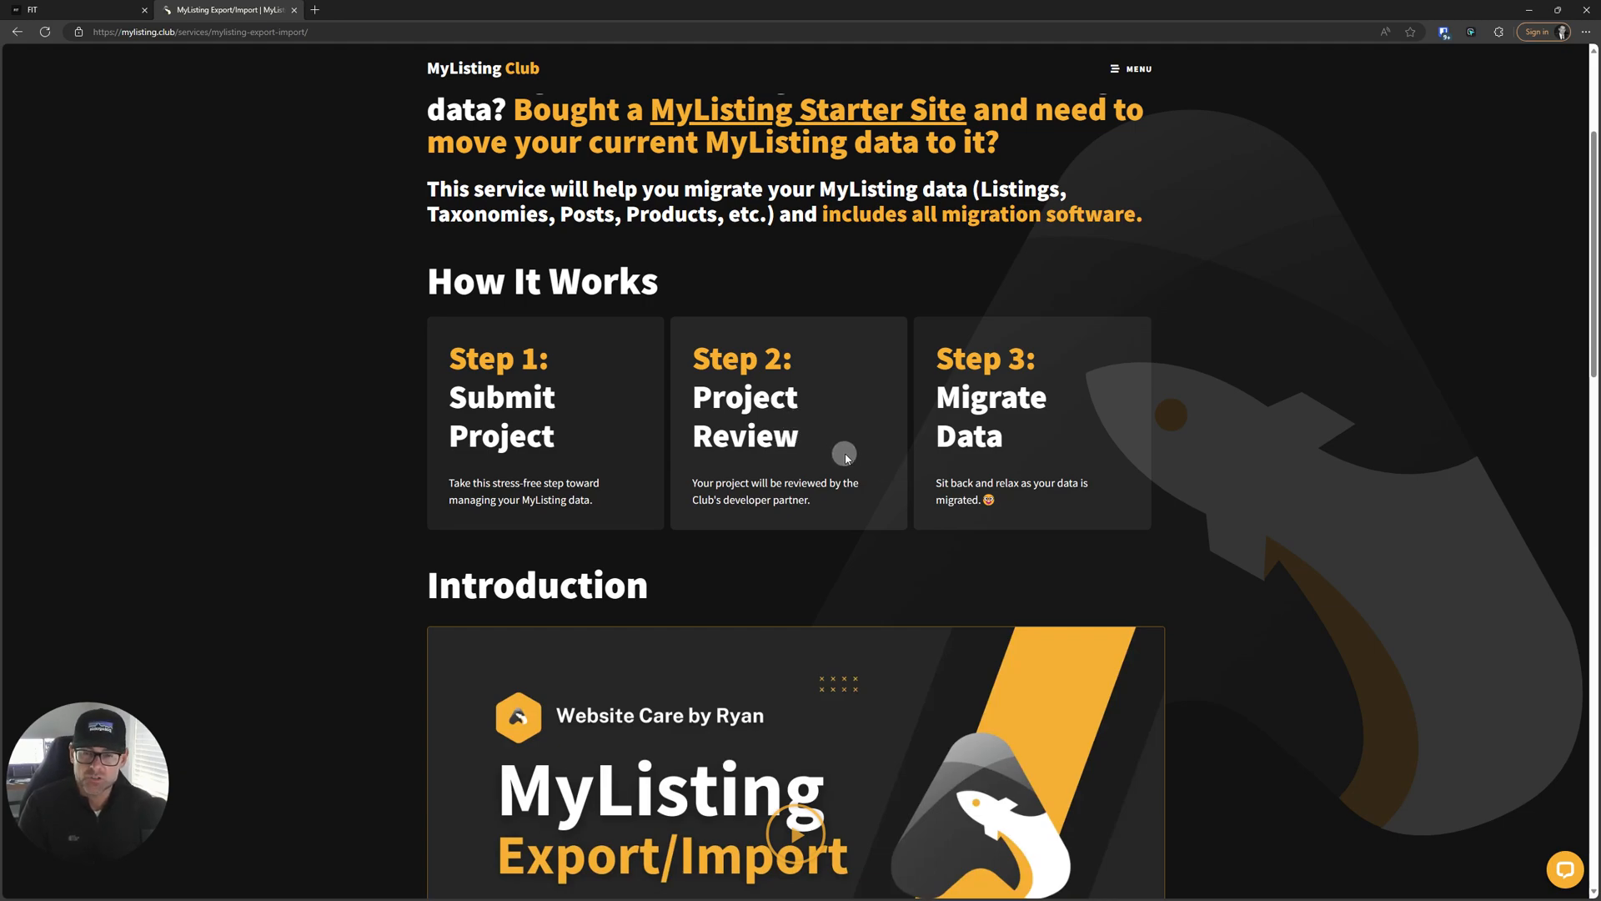
{"action": "mouse_move", "coordinate": [871, 452]}
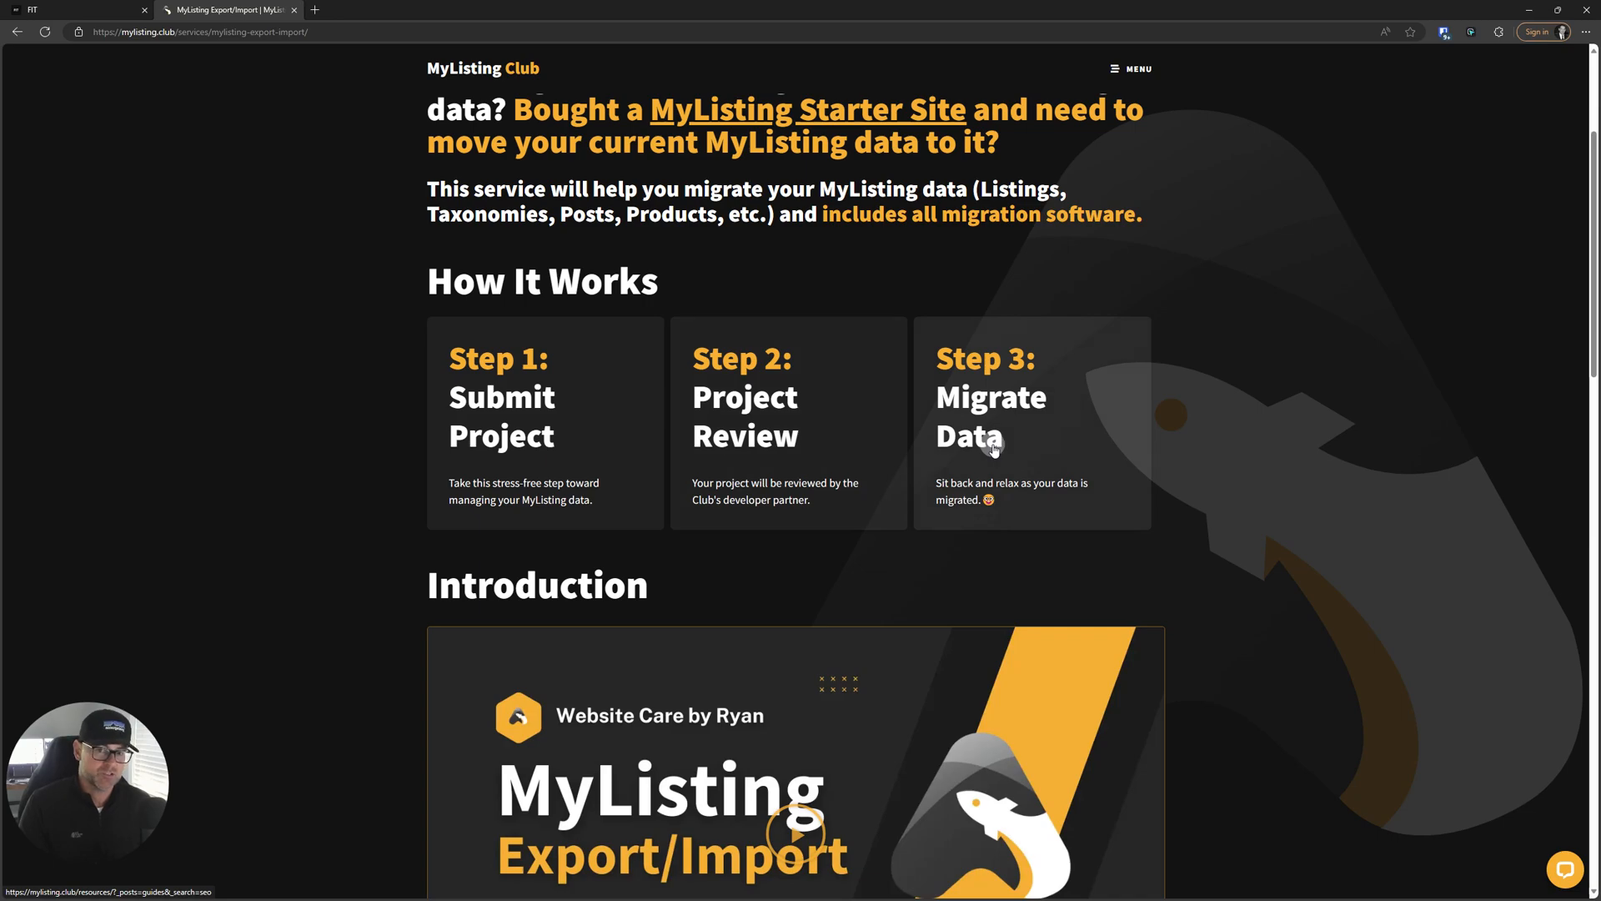
{"action": "scroll", "scroll_direction": "down", "scroll_amount": 3}
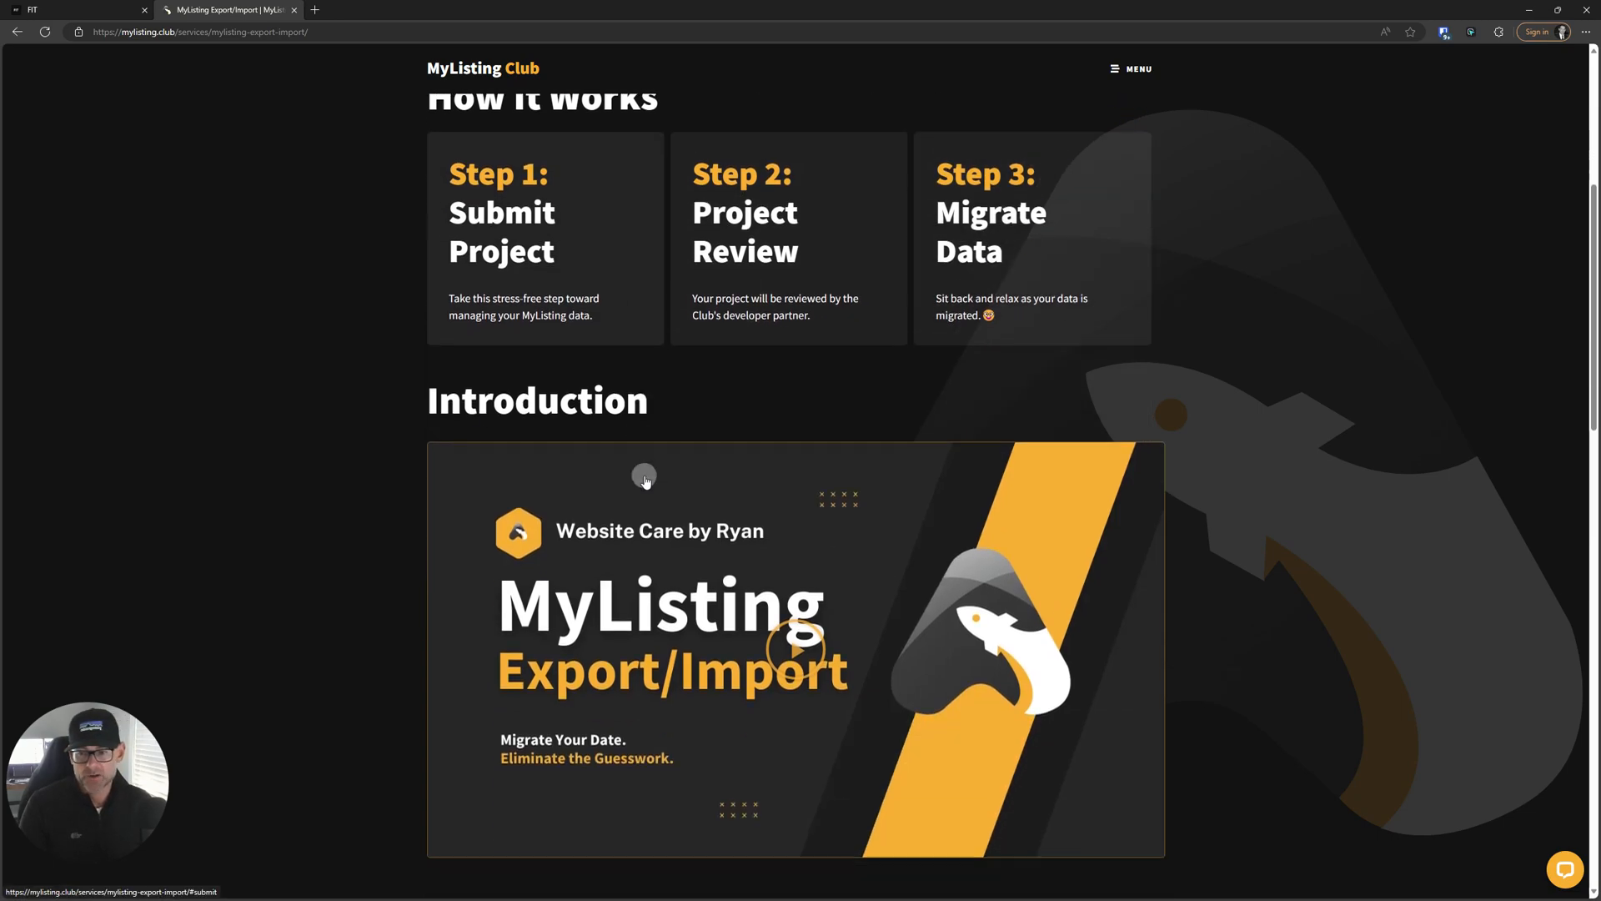
Expand the 'Who Performs This Service?' FAQ about the full-stack WordPress developer partner
{"action": "scroll", "scroll_direction": "down", "scroll_amount": 3}
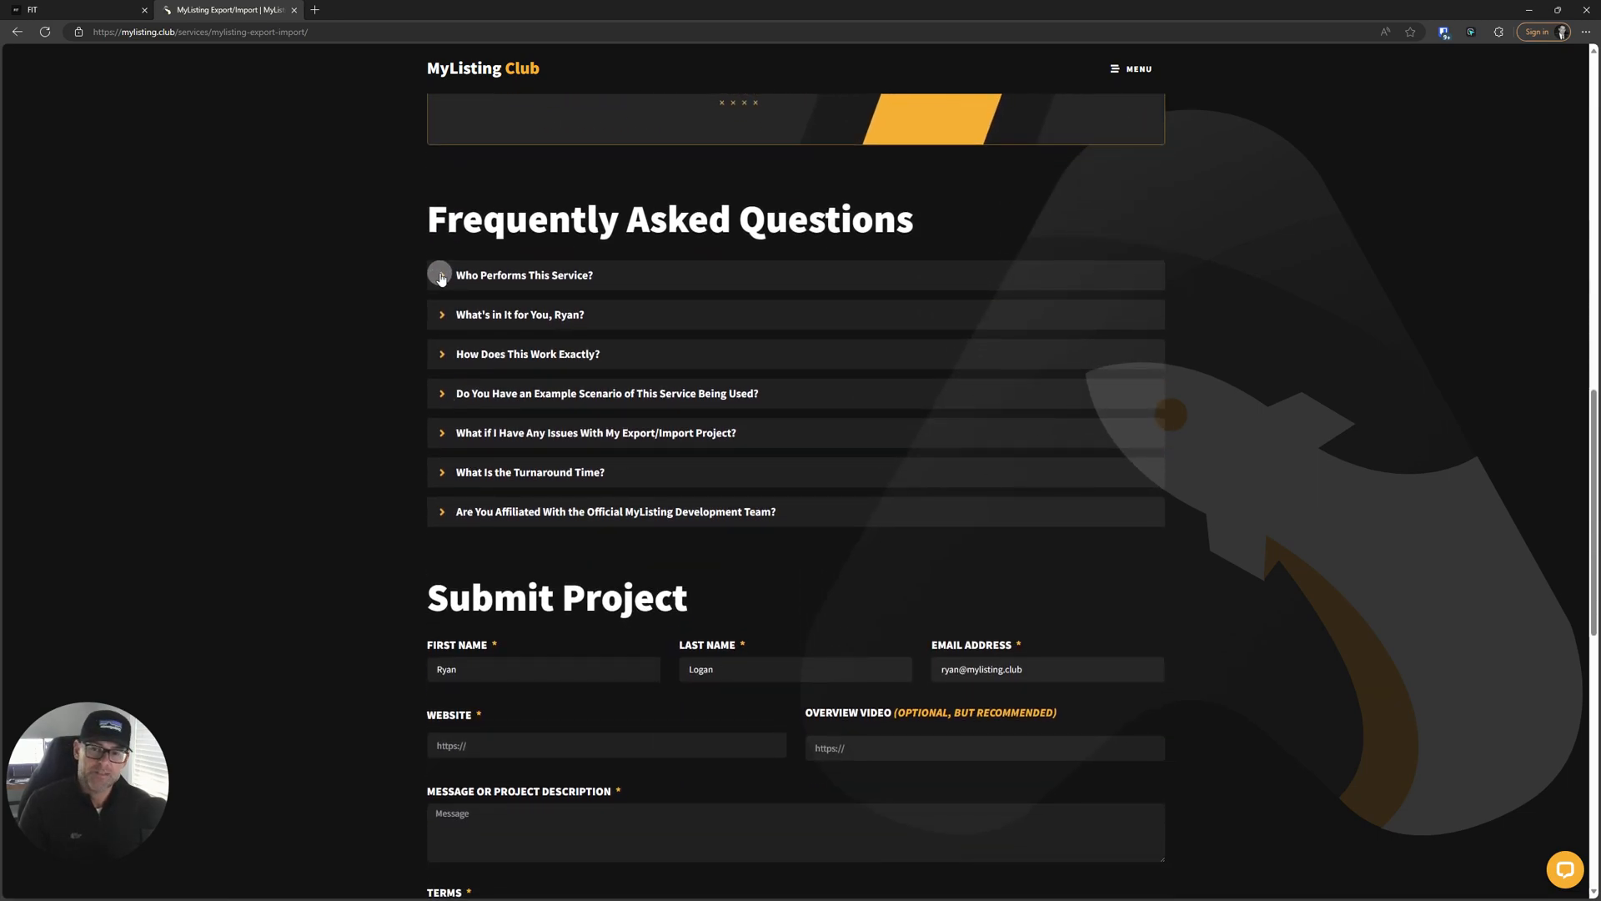
{"action": "left_click", "coordinate": [524, 276]}
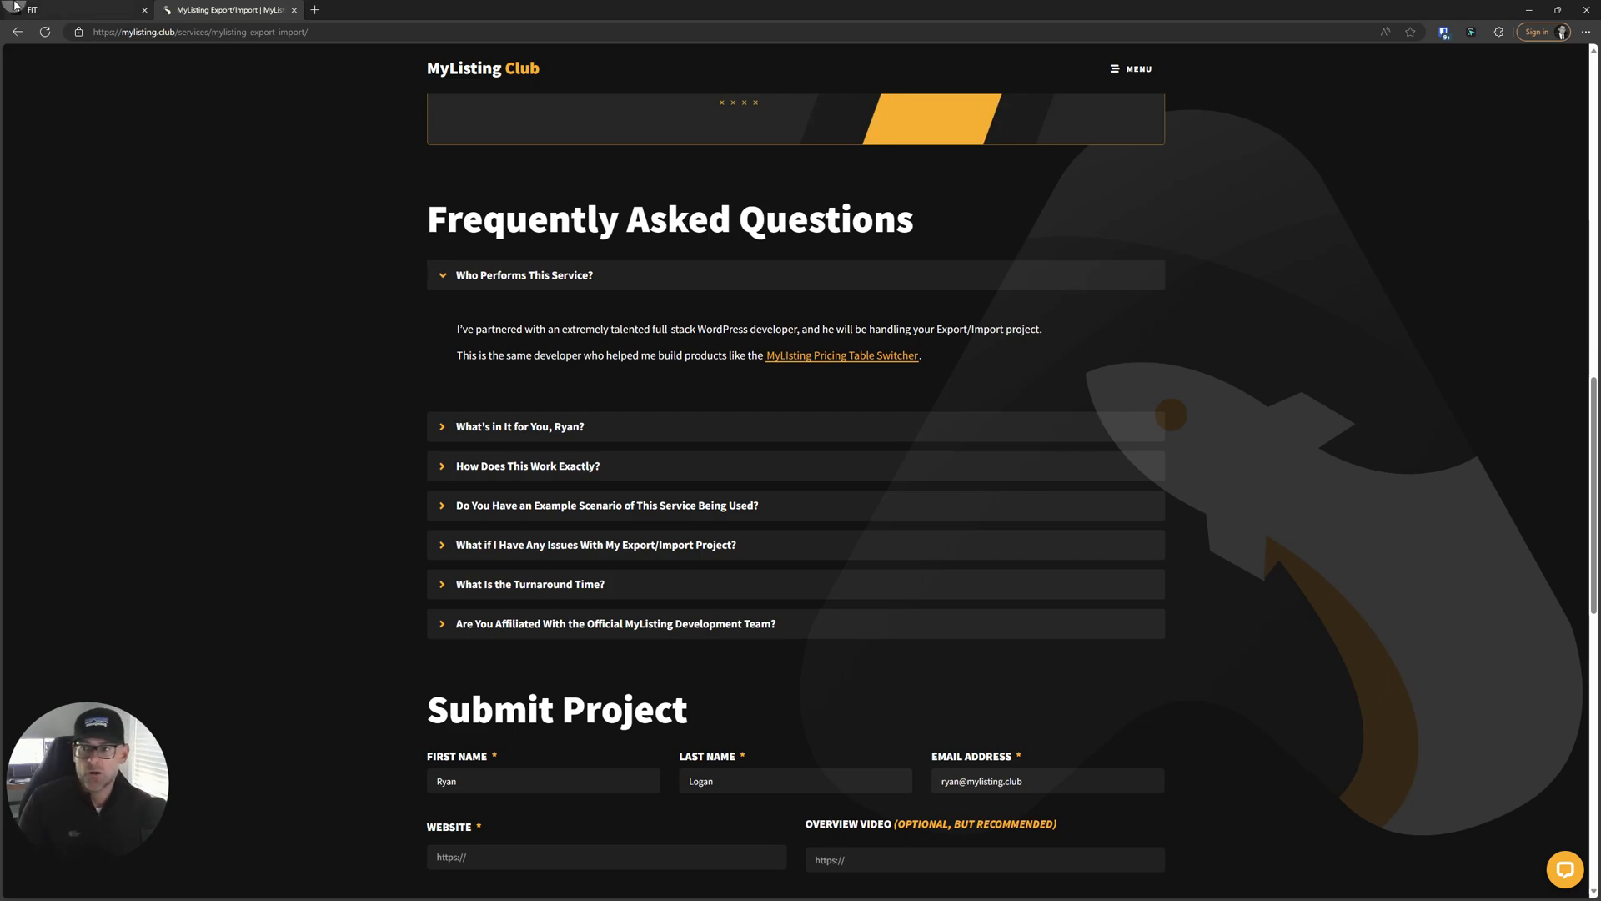
{"action": "mouse_move", "coordinate": [72, 10]}
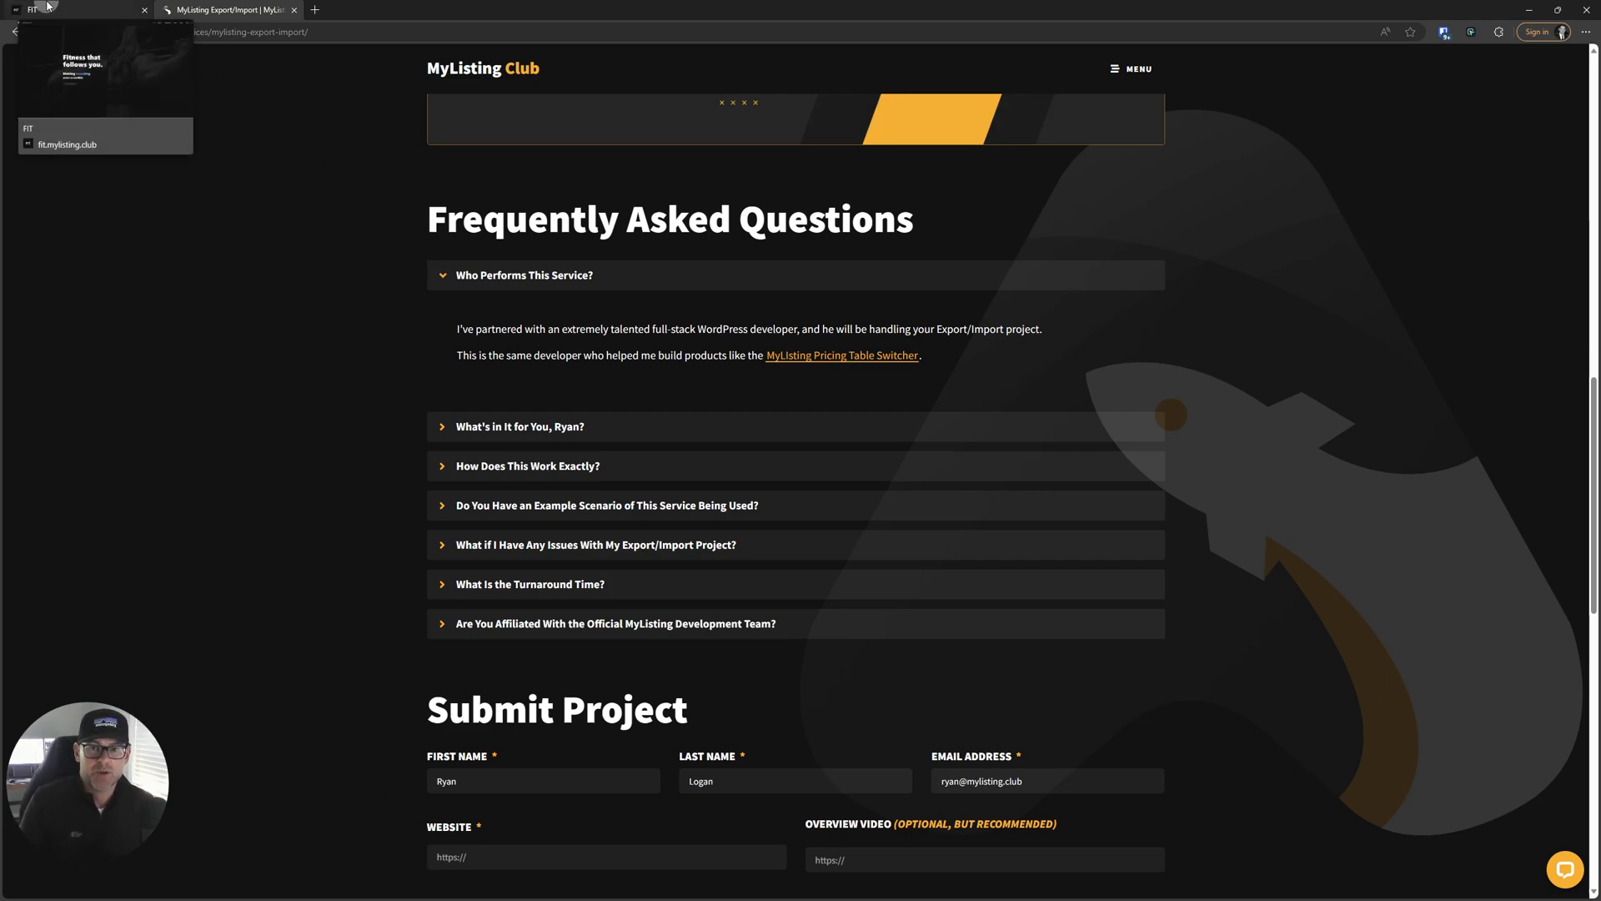
View FIT's Pricing page with annual plans ($48, $96, $144/year), then return to Export/Import
{"action": "left_click", "coordinate": [76, 10]}
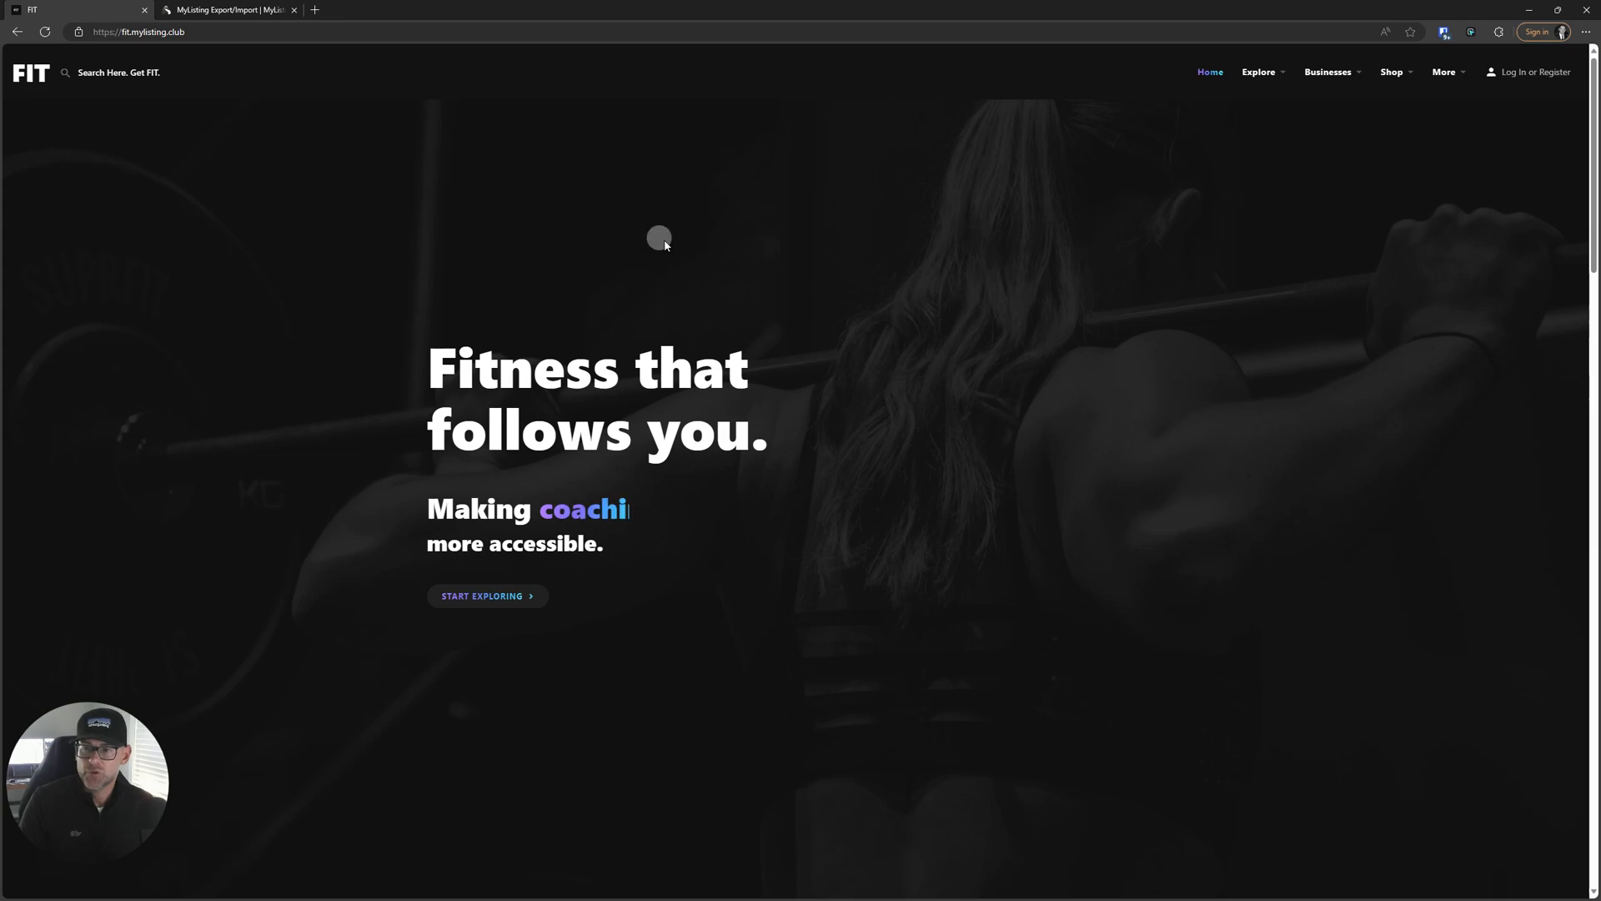
{"action": "mouse_move", "coordinate": [1429, 111]}
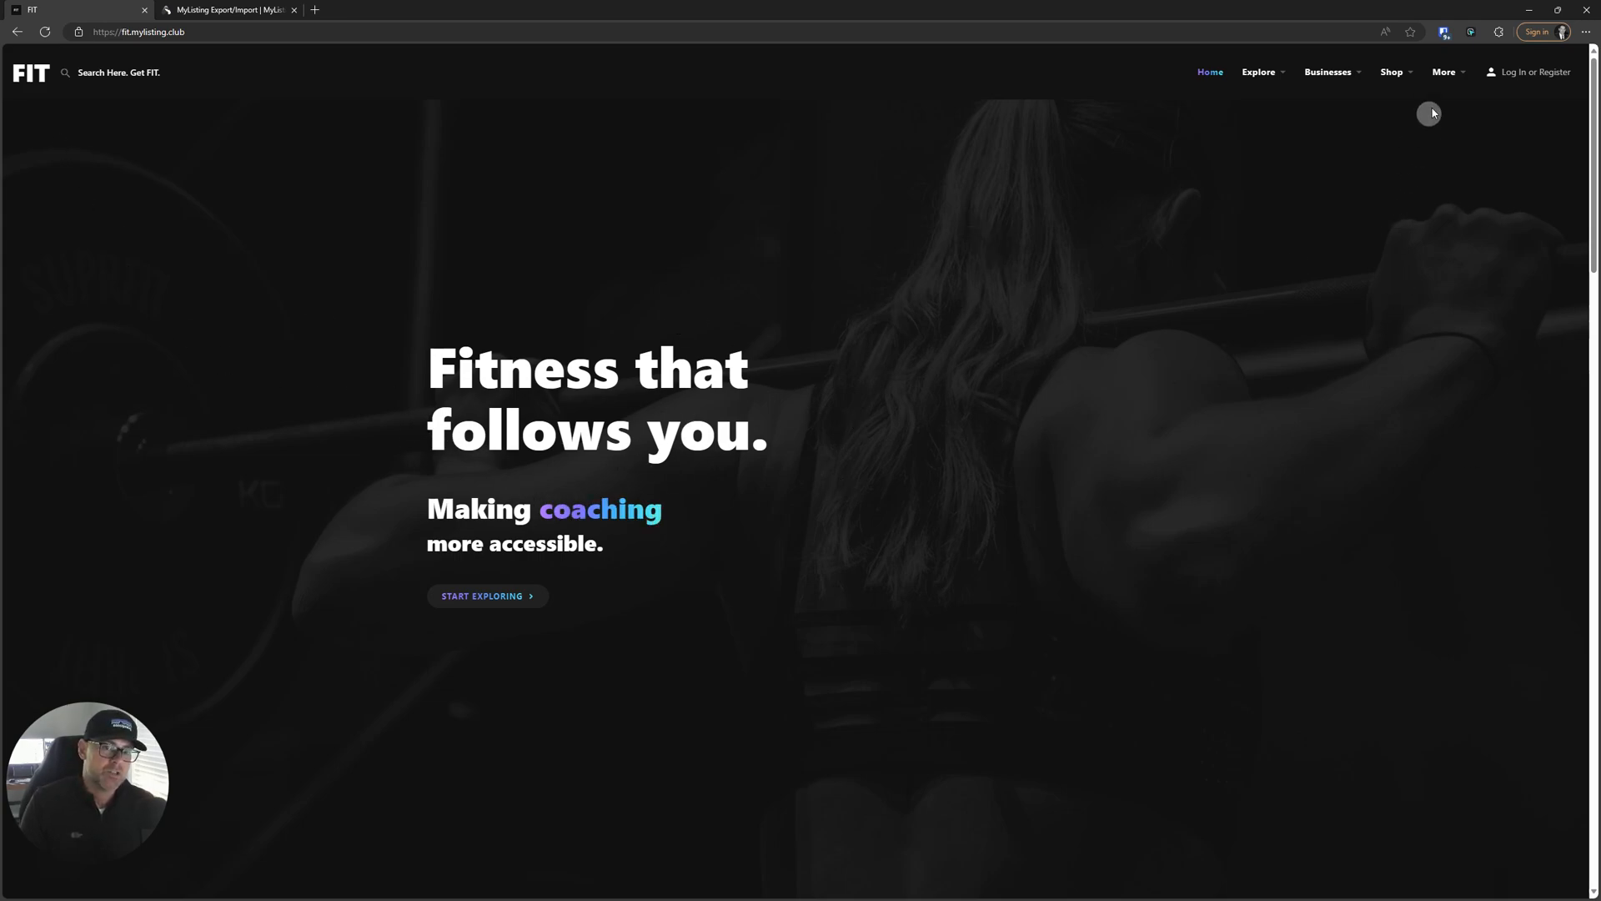
{"action": "left_click", "coordinate": [1328, 71]}
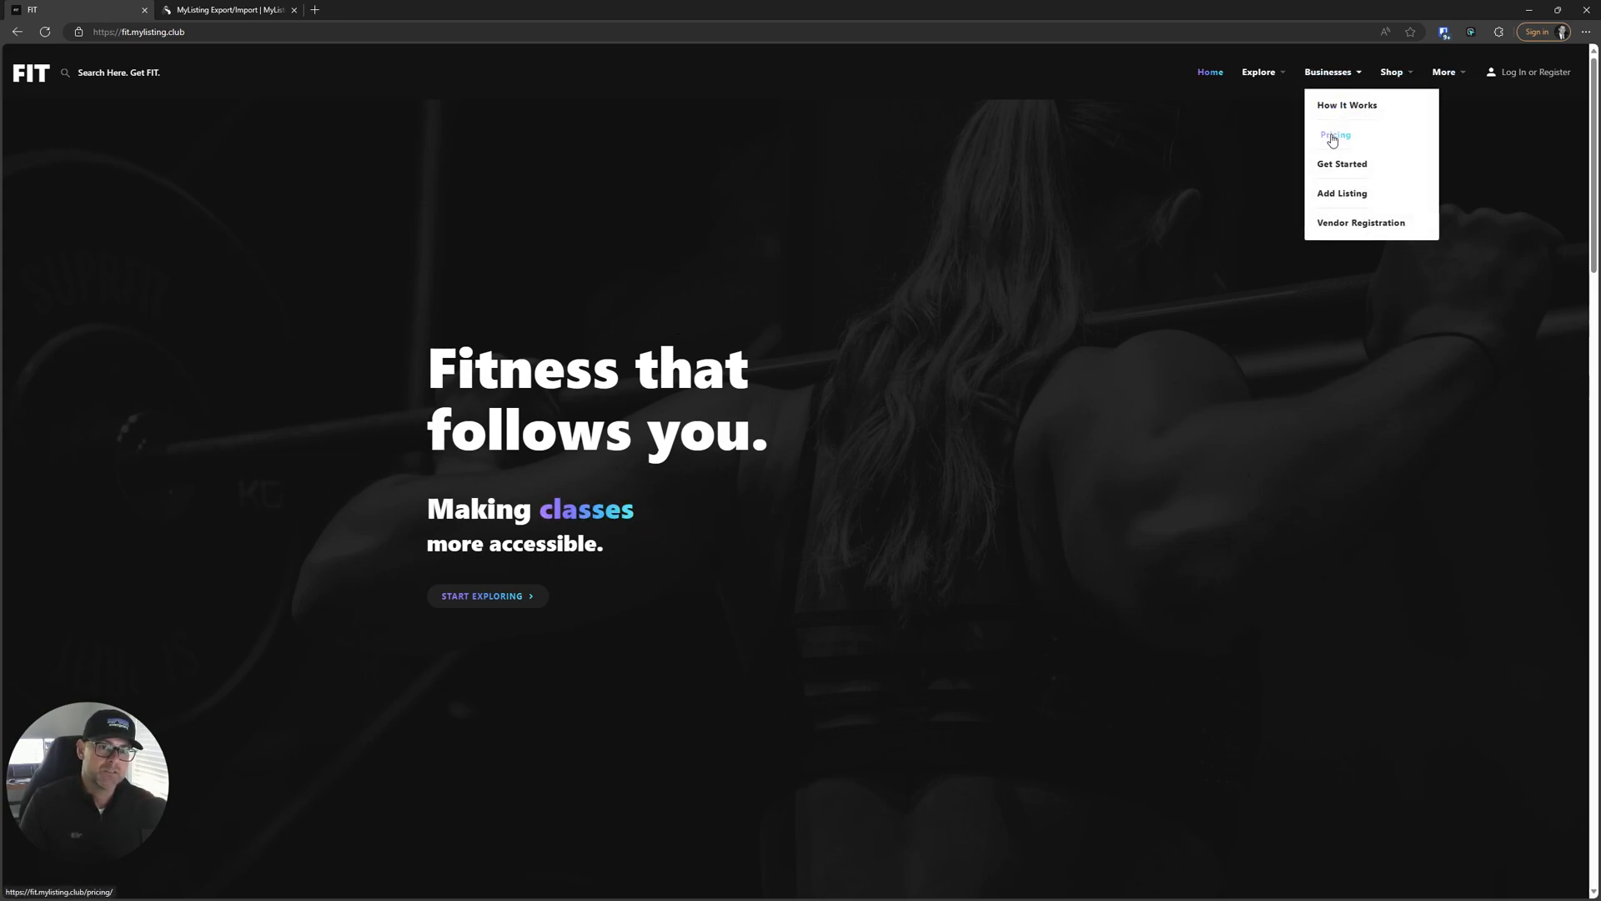
{"action": "left_click", "coordinate": [1335, 133]}
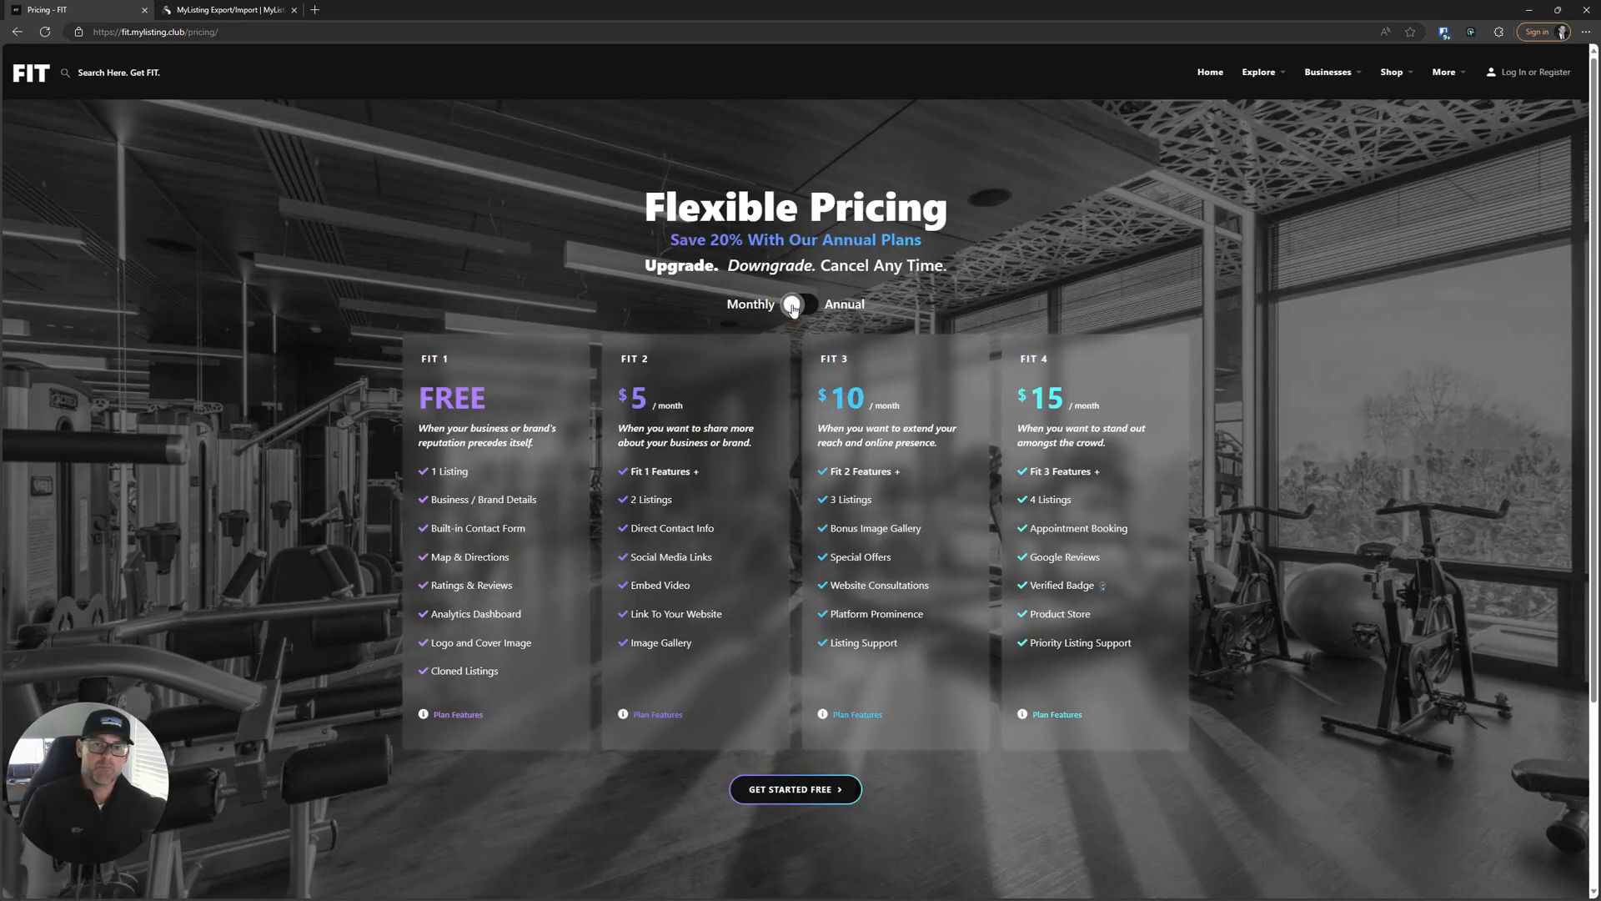
{"action": "left_click", "coordinate": [794, 303]}
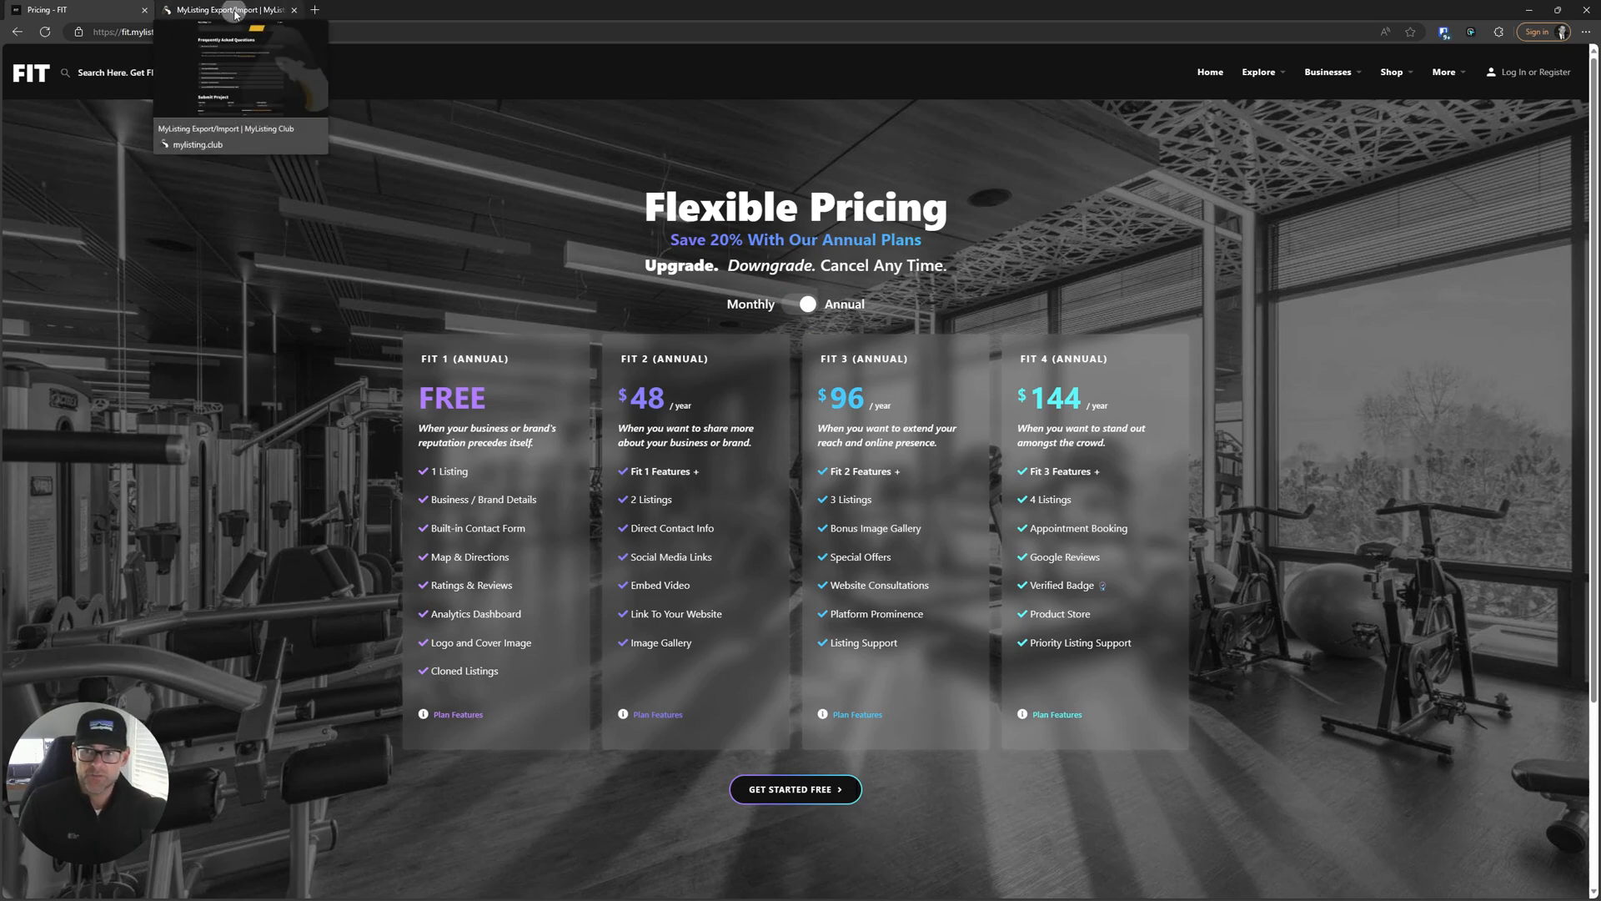
{"action": "left_click", "coordinate": [225, 10]}
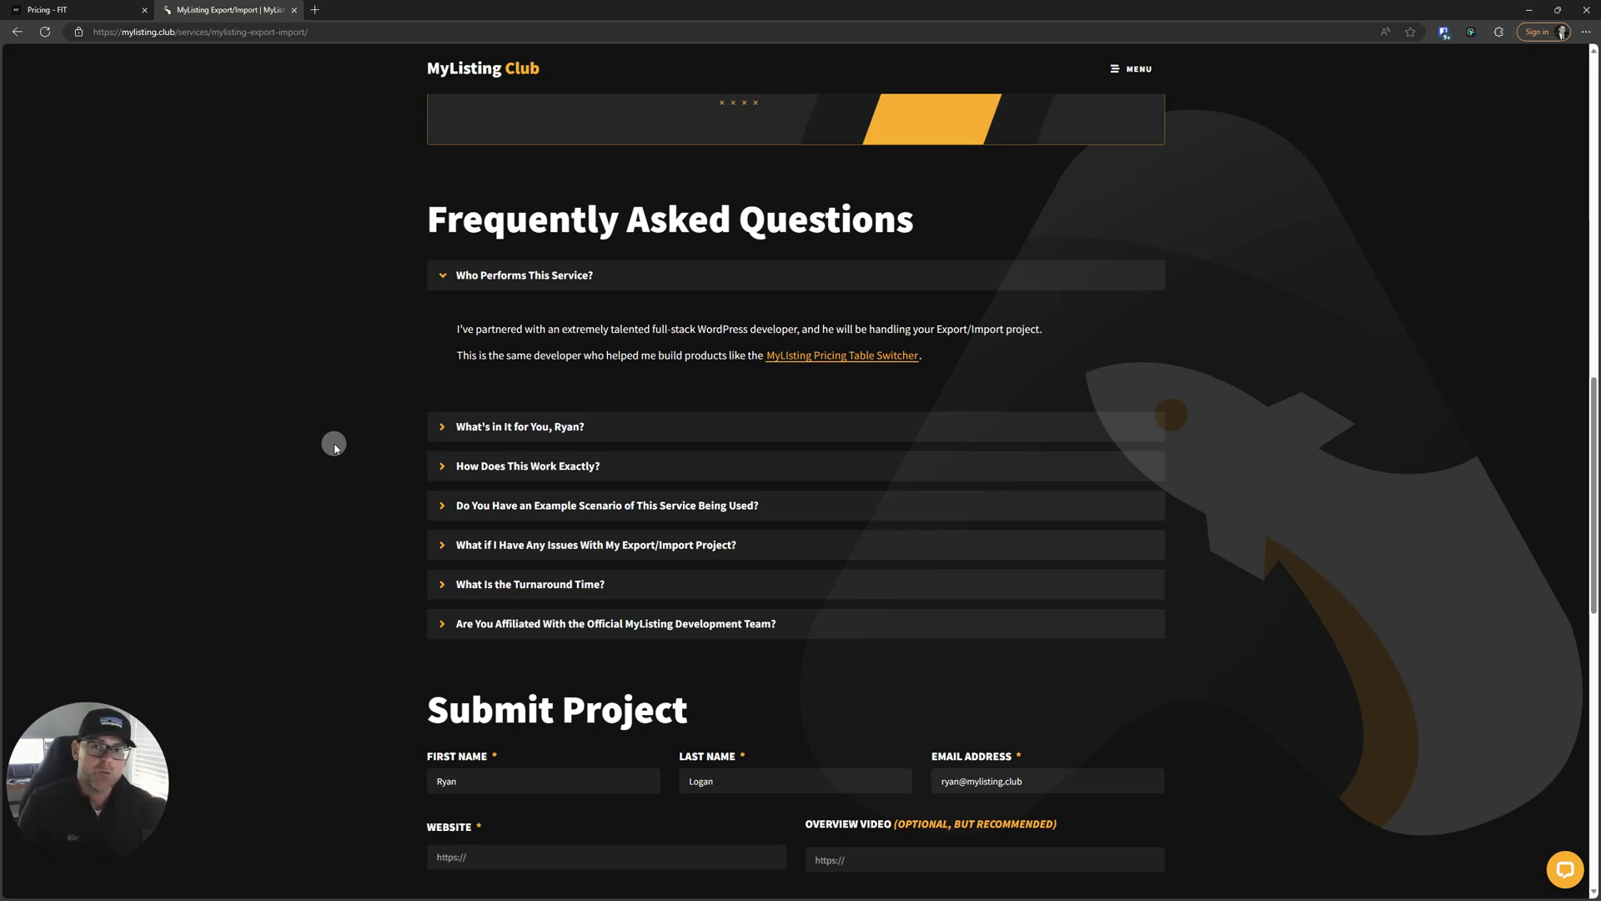
{"action": "mouse_move", "coordinate": [1134, 607]}
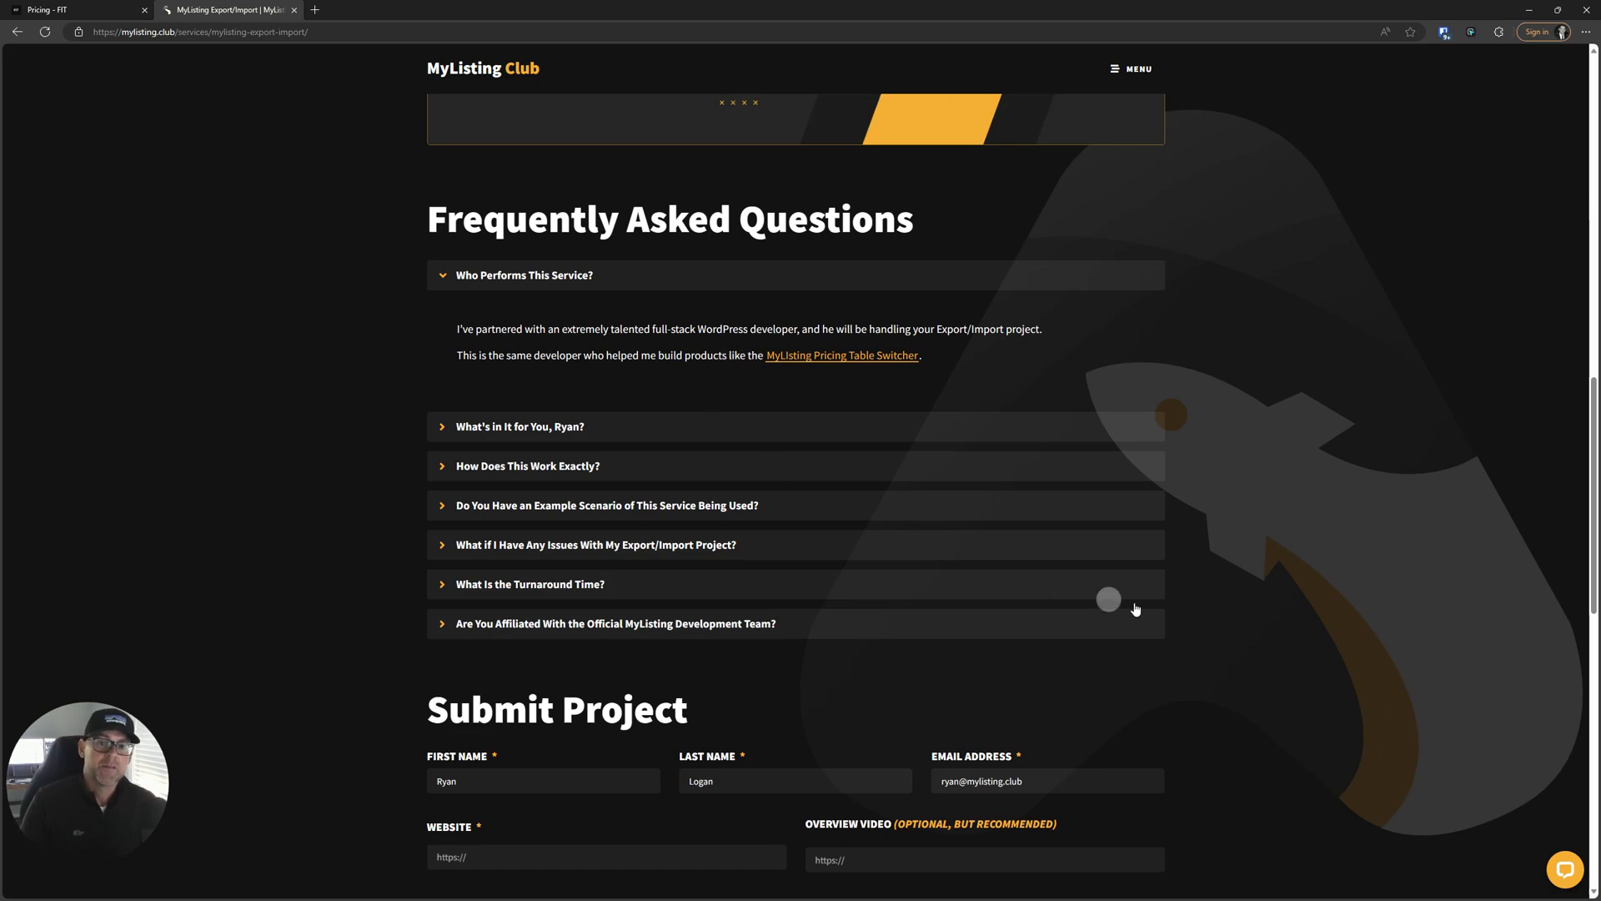
{"action": "mouse_move", "coordinate": [1260, 616]}
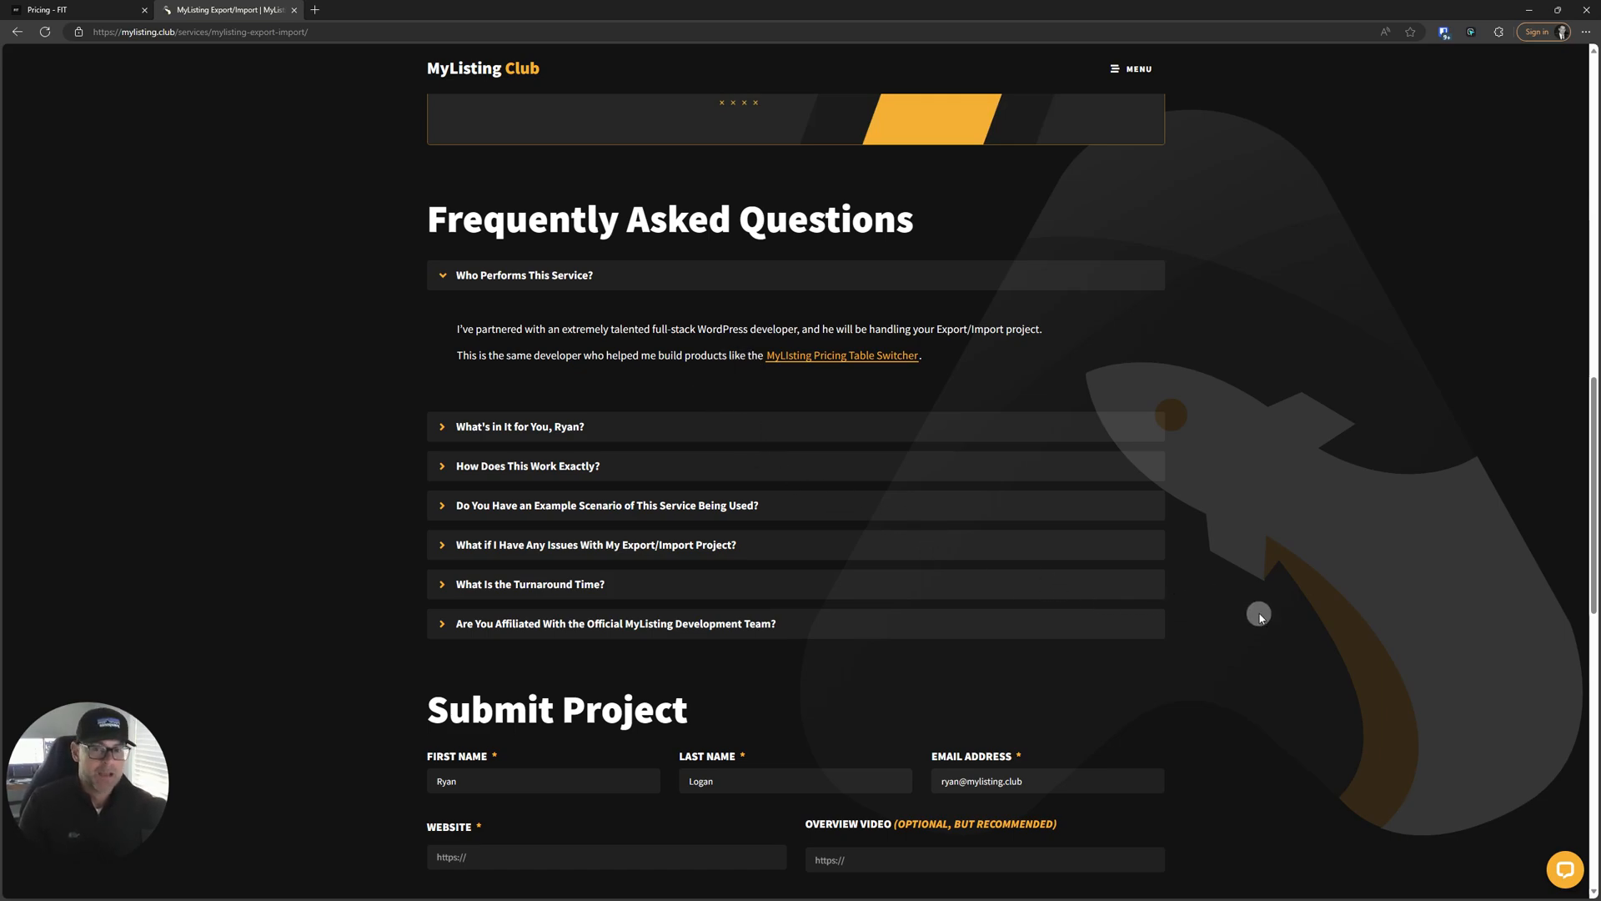
{"action": "mouse_move", "coordinate": [543, 297]}
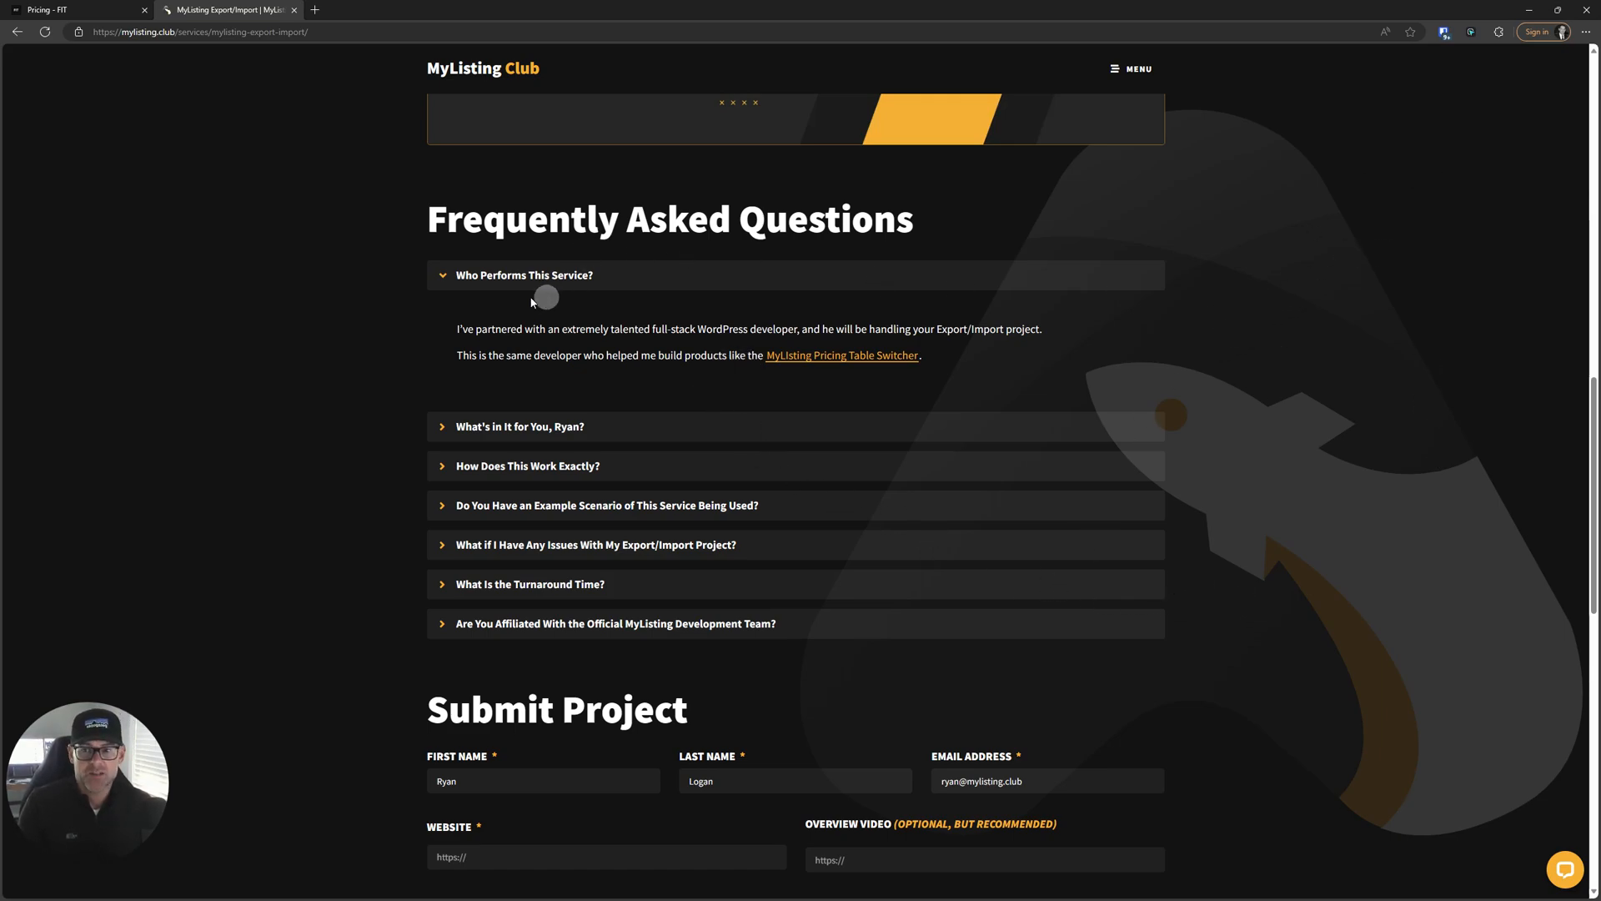
Collapse the 'Who Performs This Service?' FAQ answer
{"action": "left_click", "coordinate": [518, 425]}
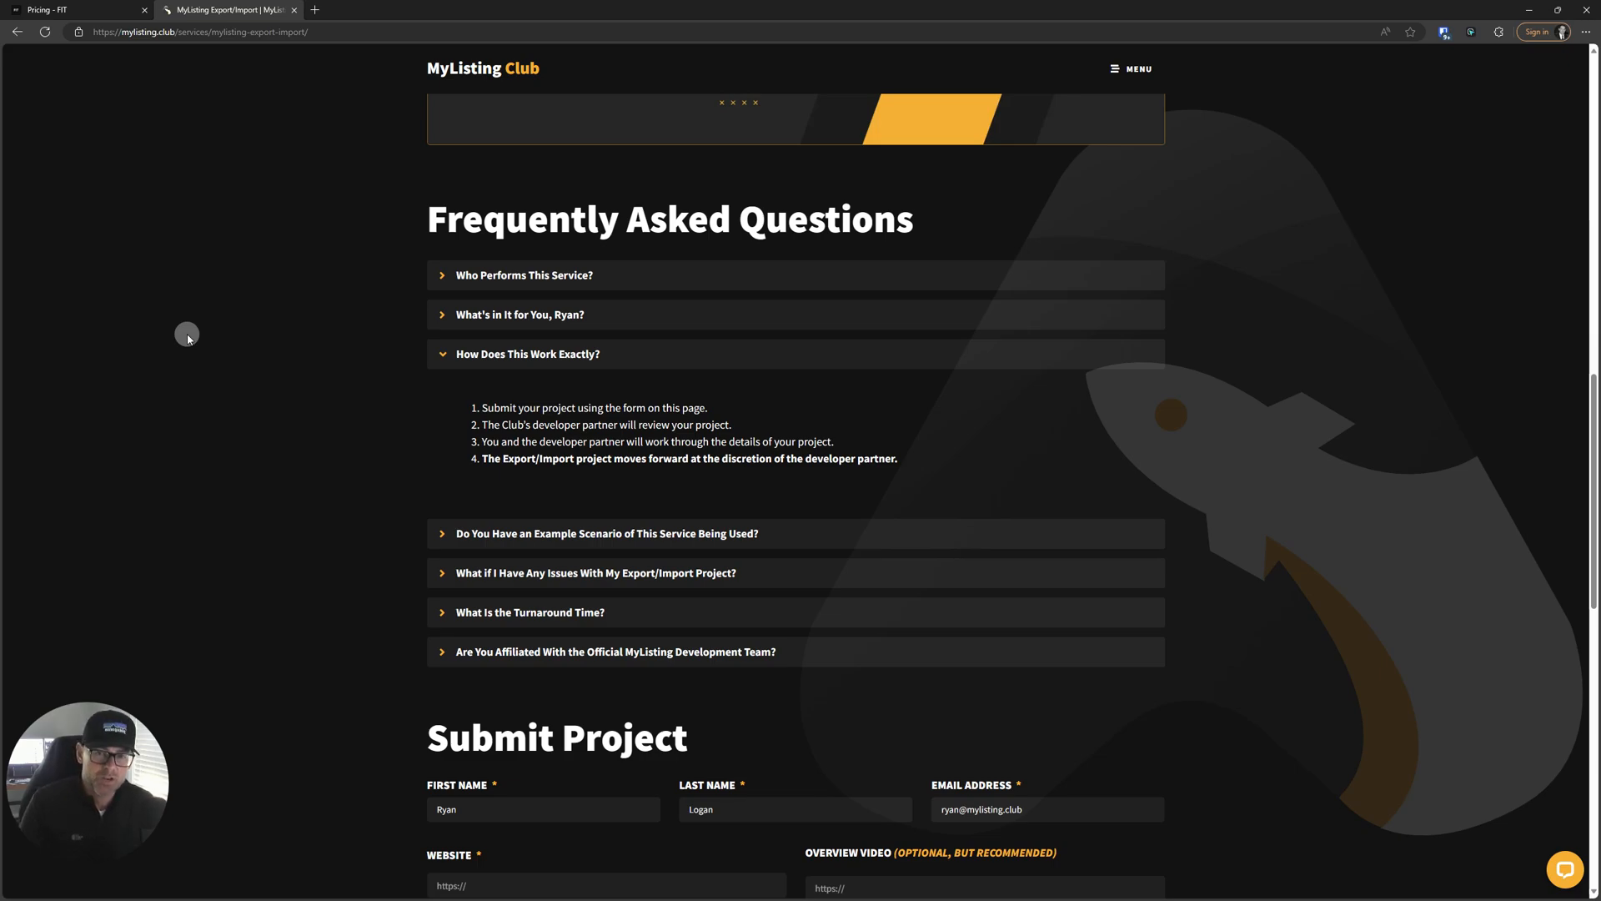
{"action": "mouse_move", "coordinate": [585, 534]}
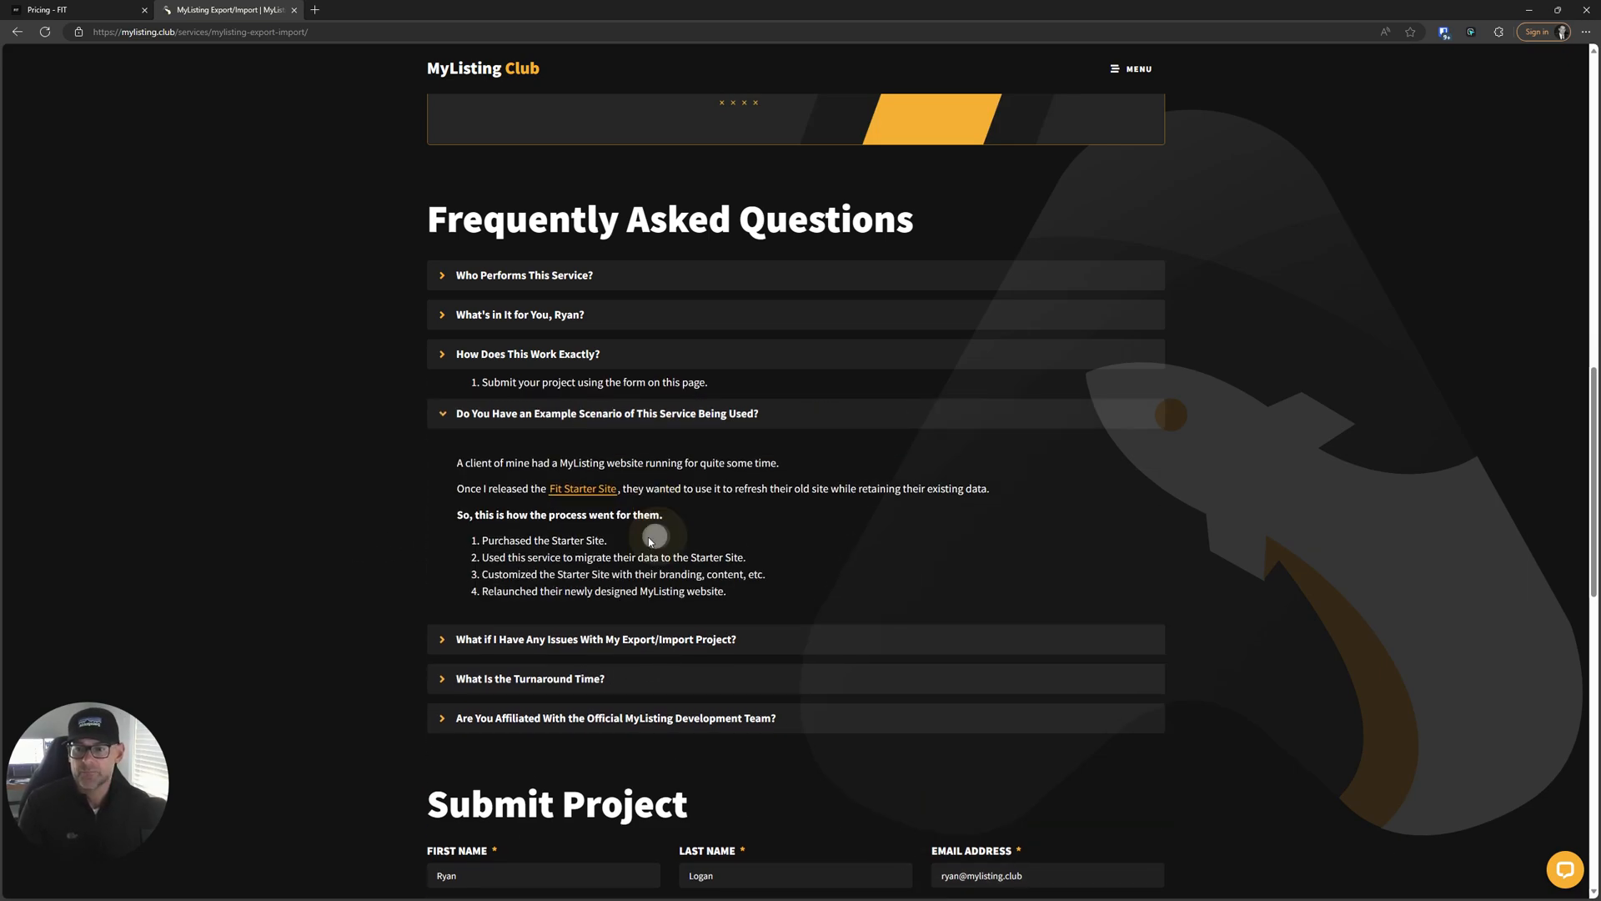
{"action": "scroll", "scroll_direction": "down", "scroll_amount": 3}
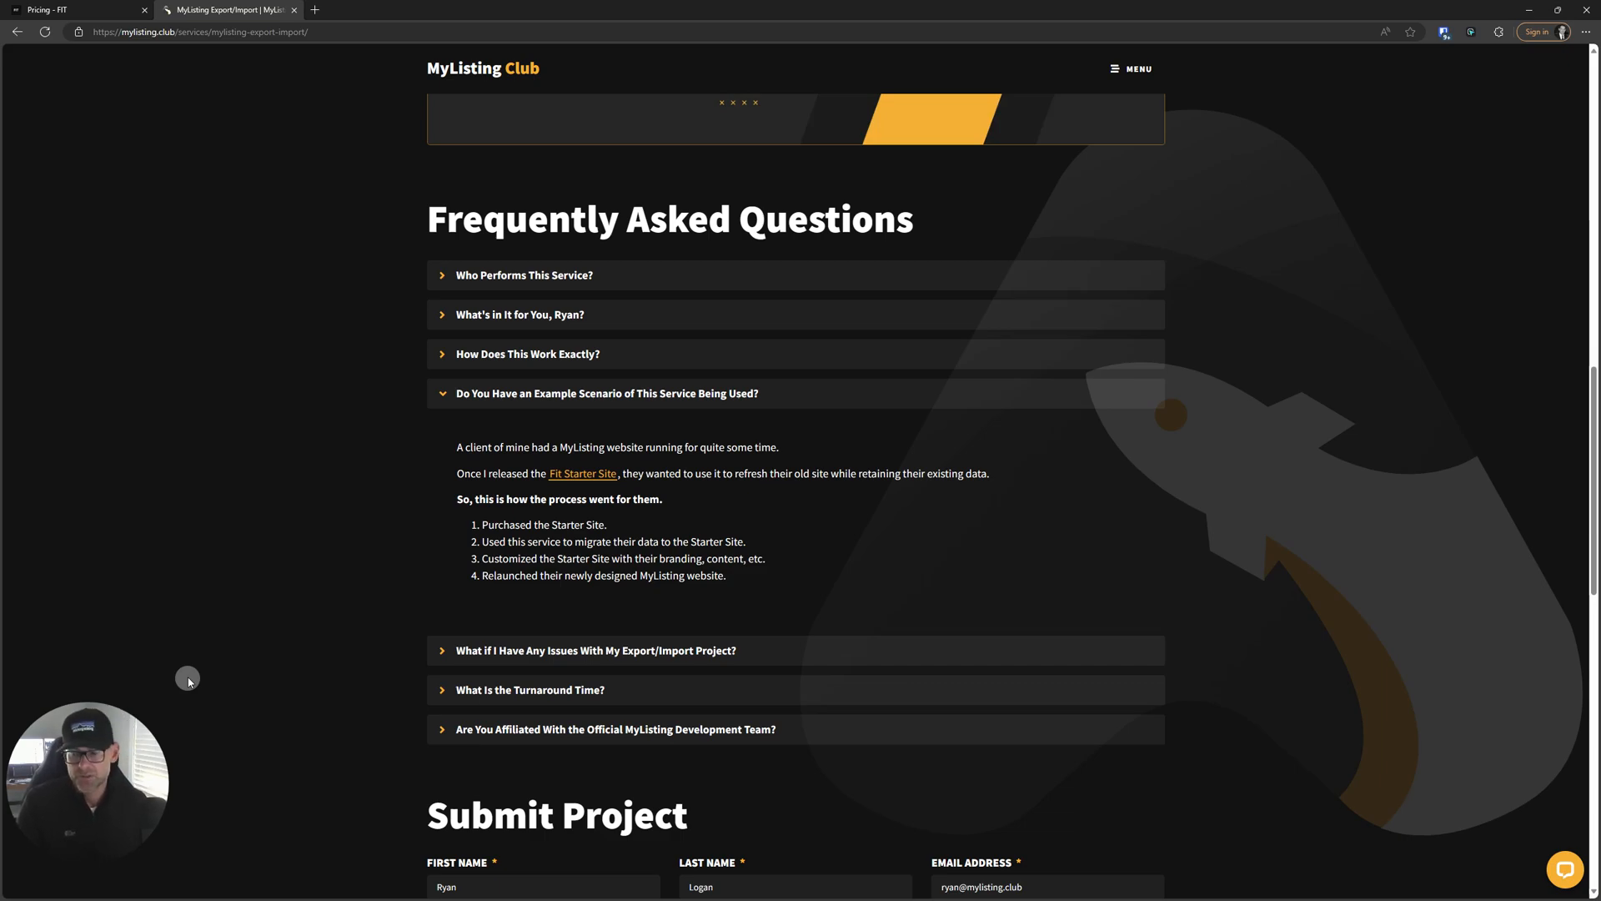
{"action": "left_click", "coordinate": [598, 432]}
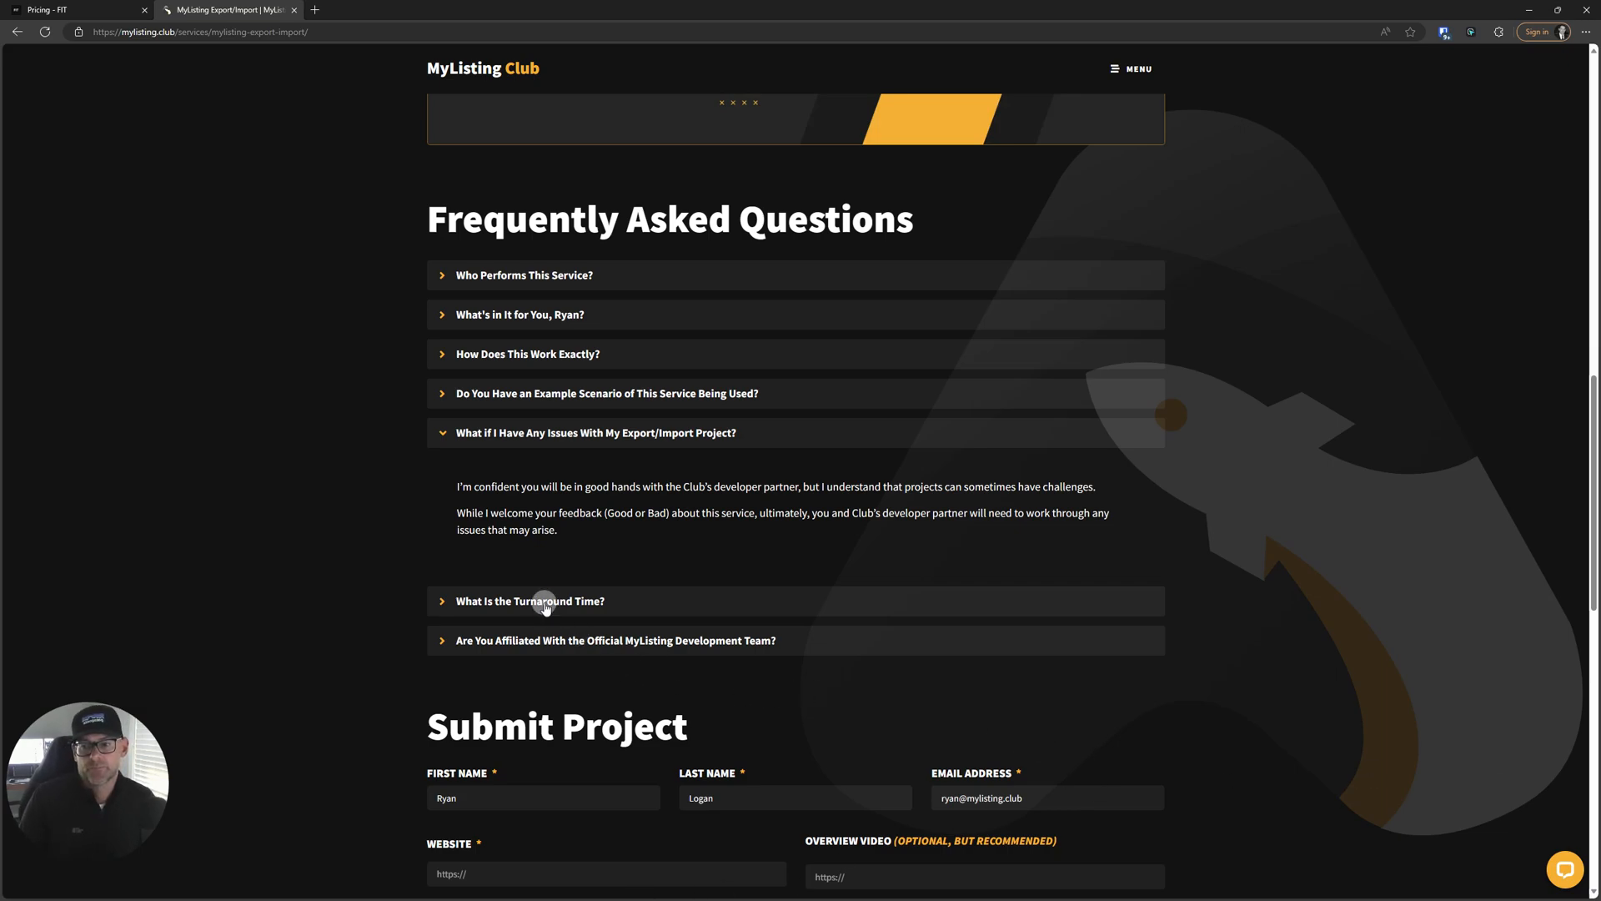
{"action": "left_click", "coordinate": [529, 601]}
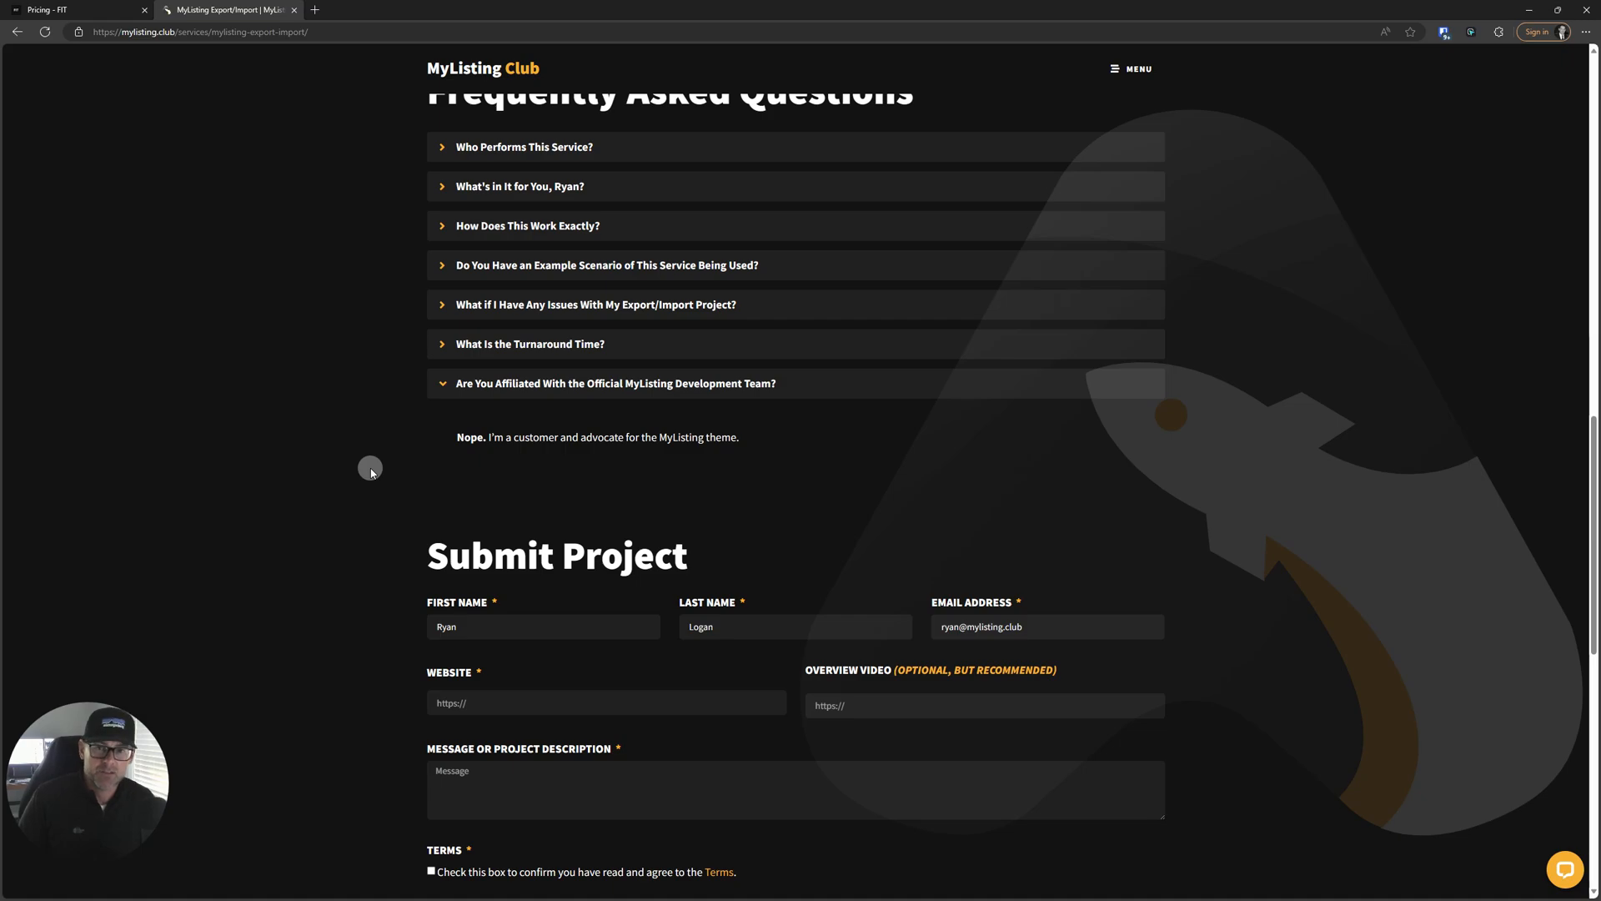
Scroll down to the complete Submit Project form and its Submit button
{"action": "scroll", "scroll_direction": "down", "scroll_amount": 3}
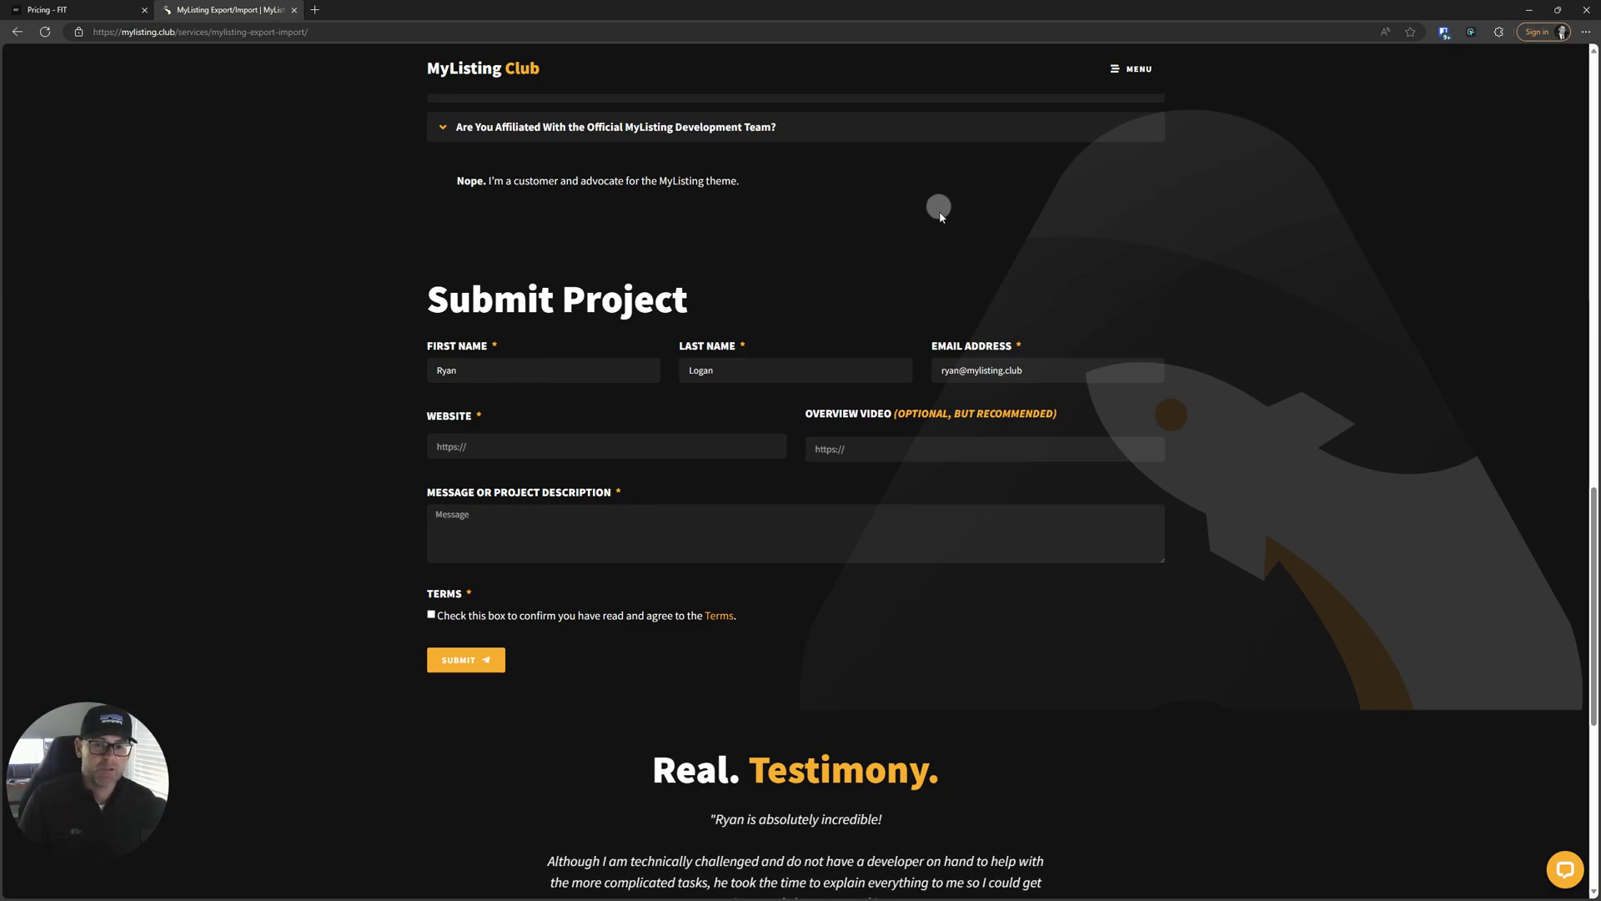
{"action": "mouse_move", "coordinate": [1029, 278]}
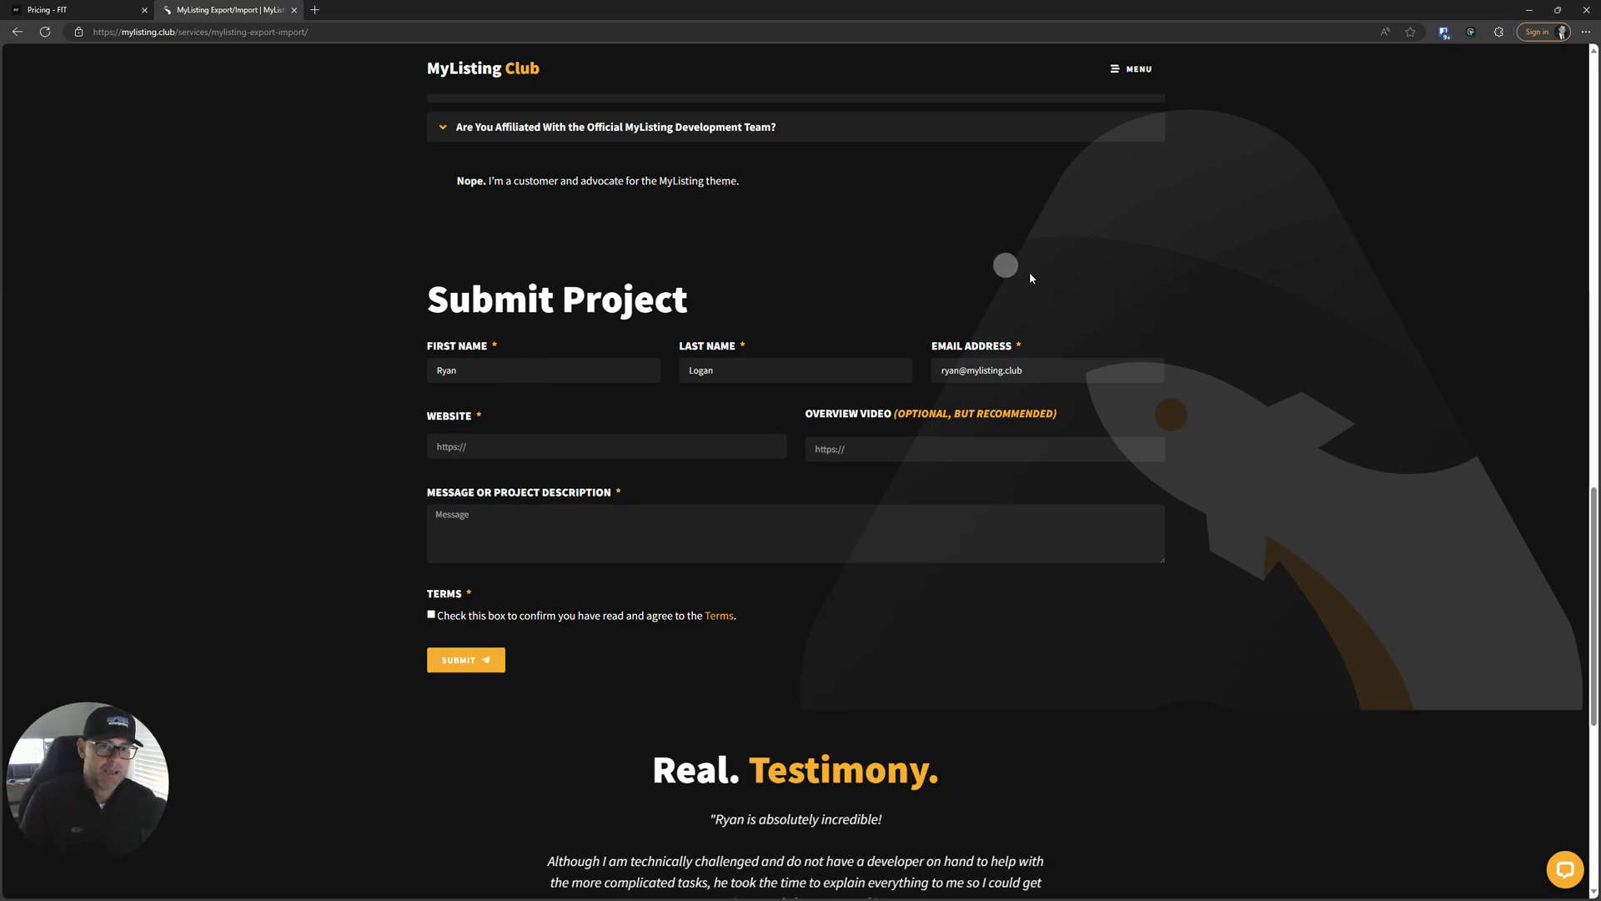